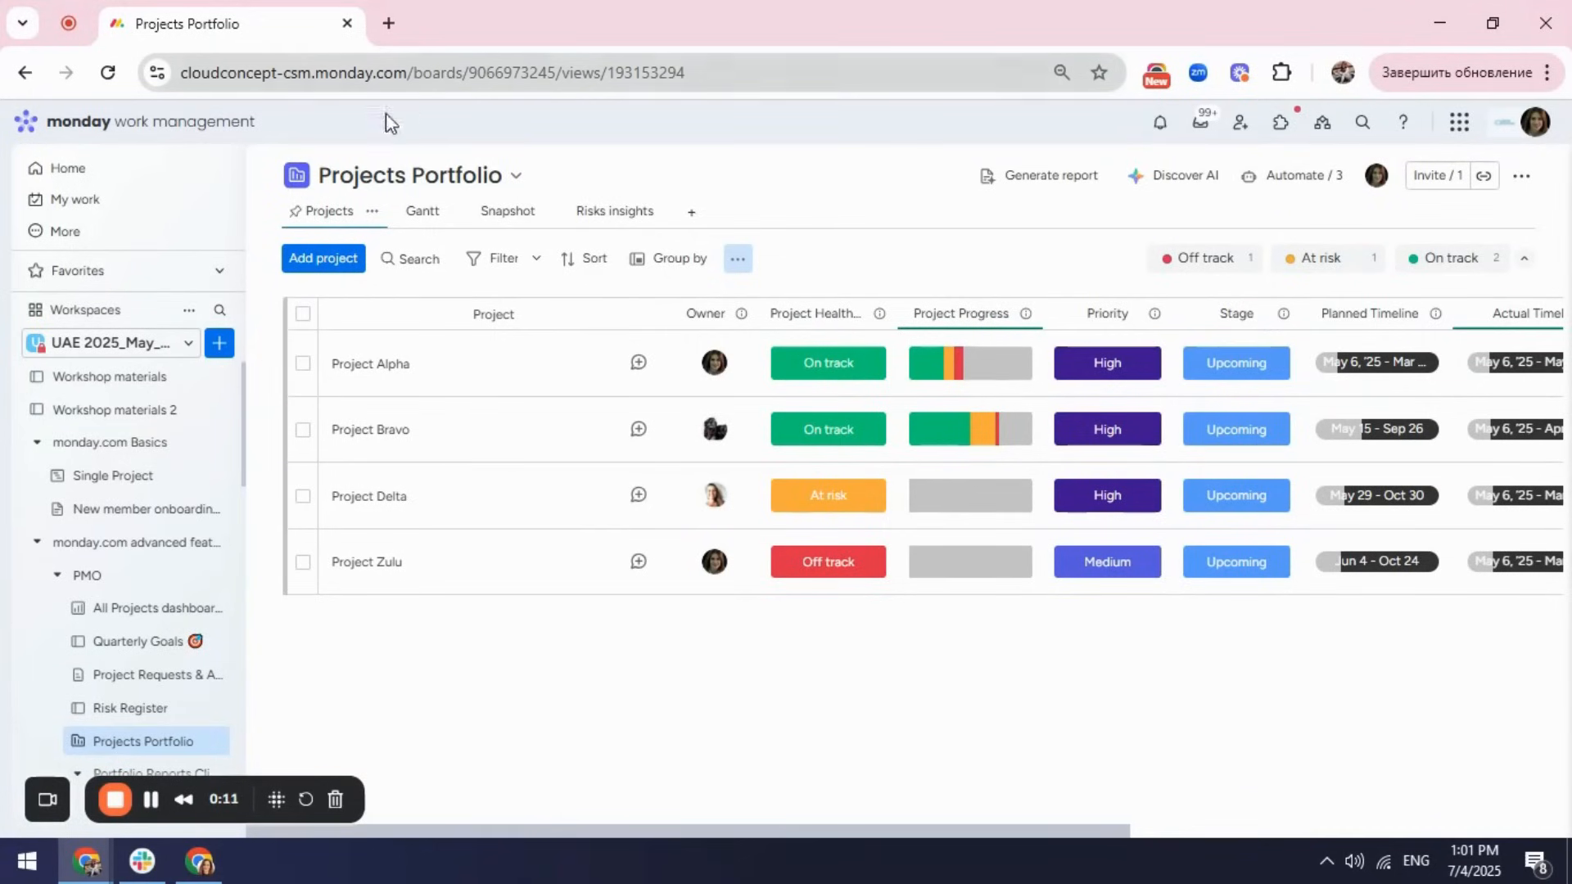
mouse_move(529, 725)
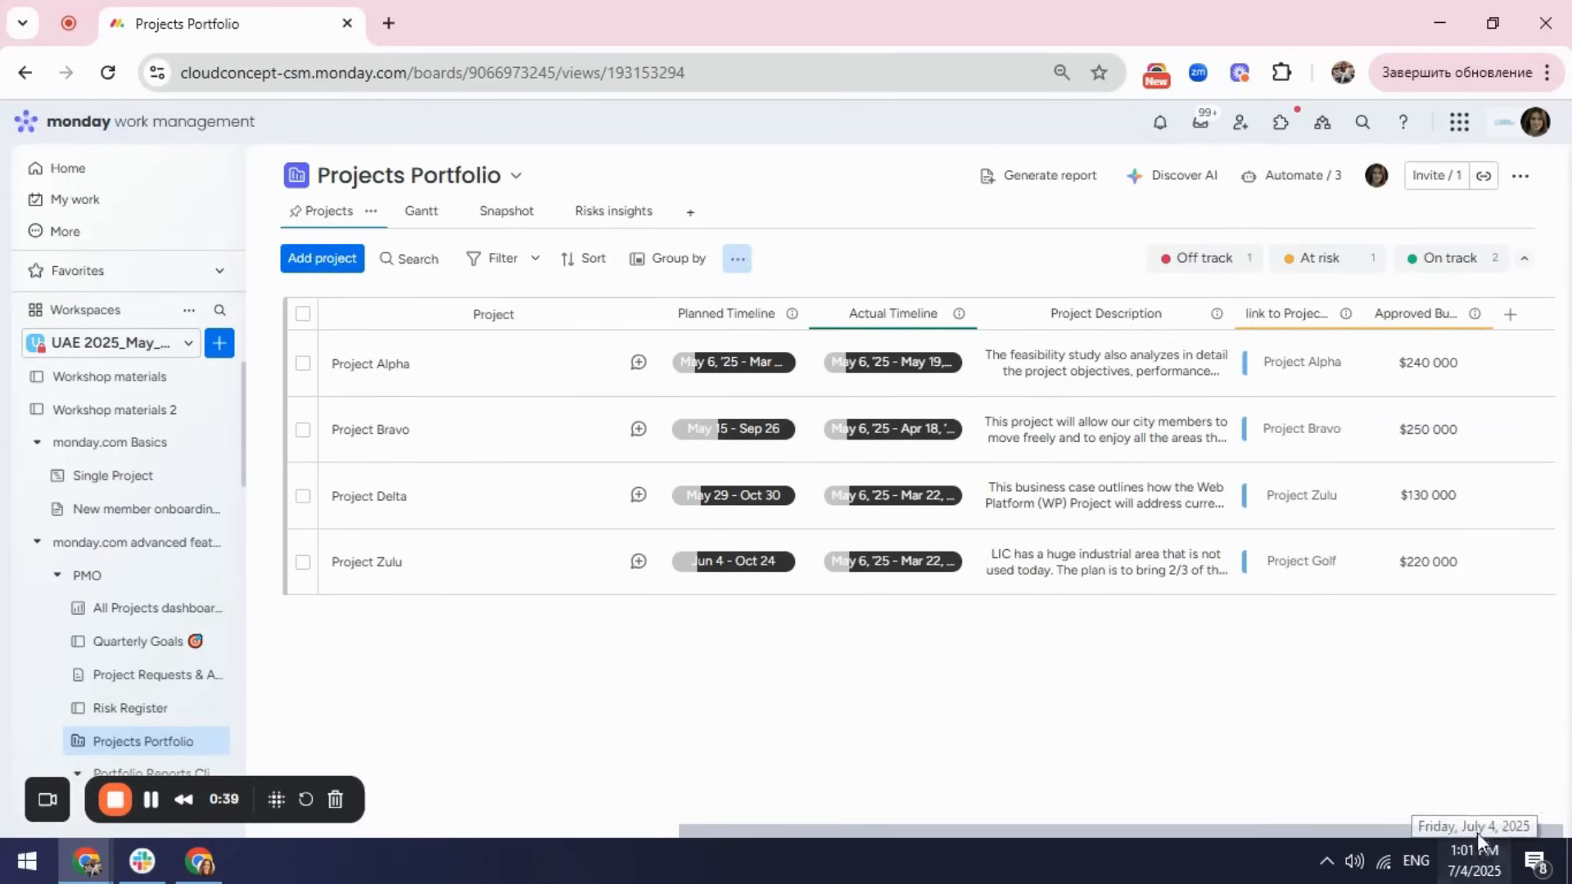
mouse_move(1403, 755)
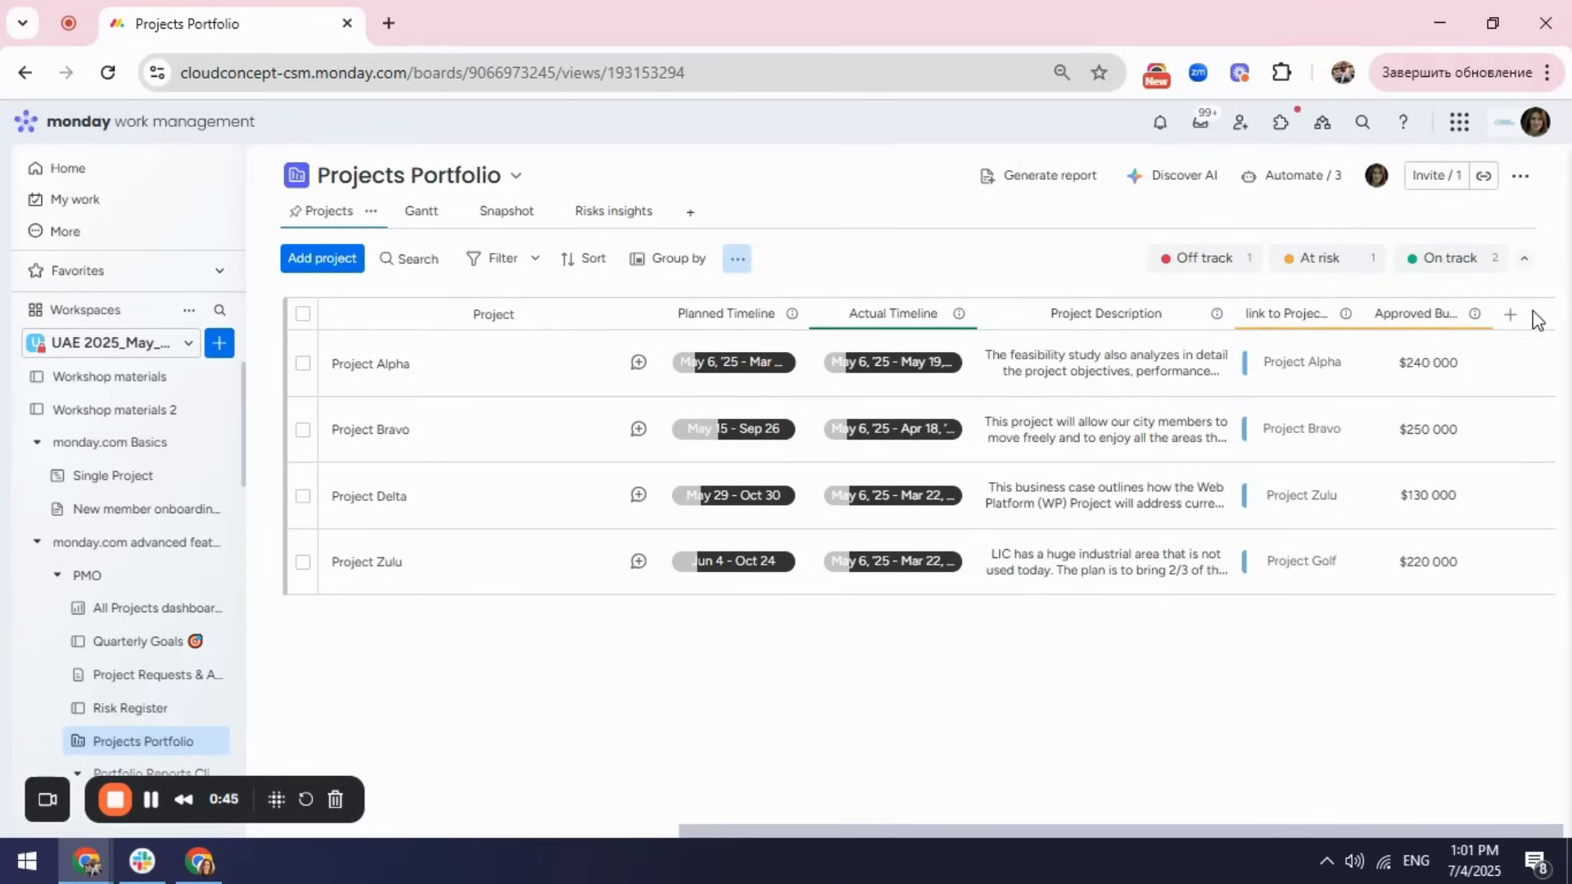
- Add a monday Doc column to Projects Portfolio and start editing its blank template doc
click(1512, 316)
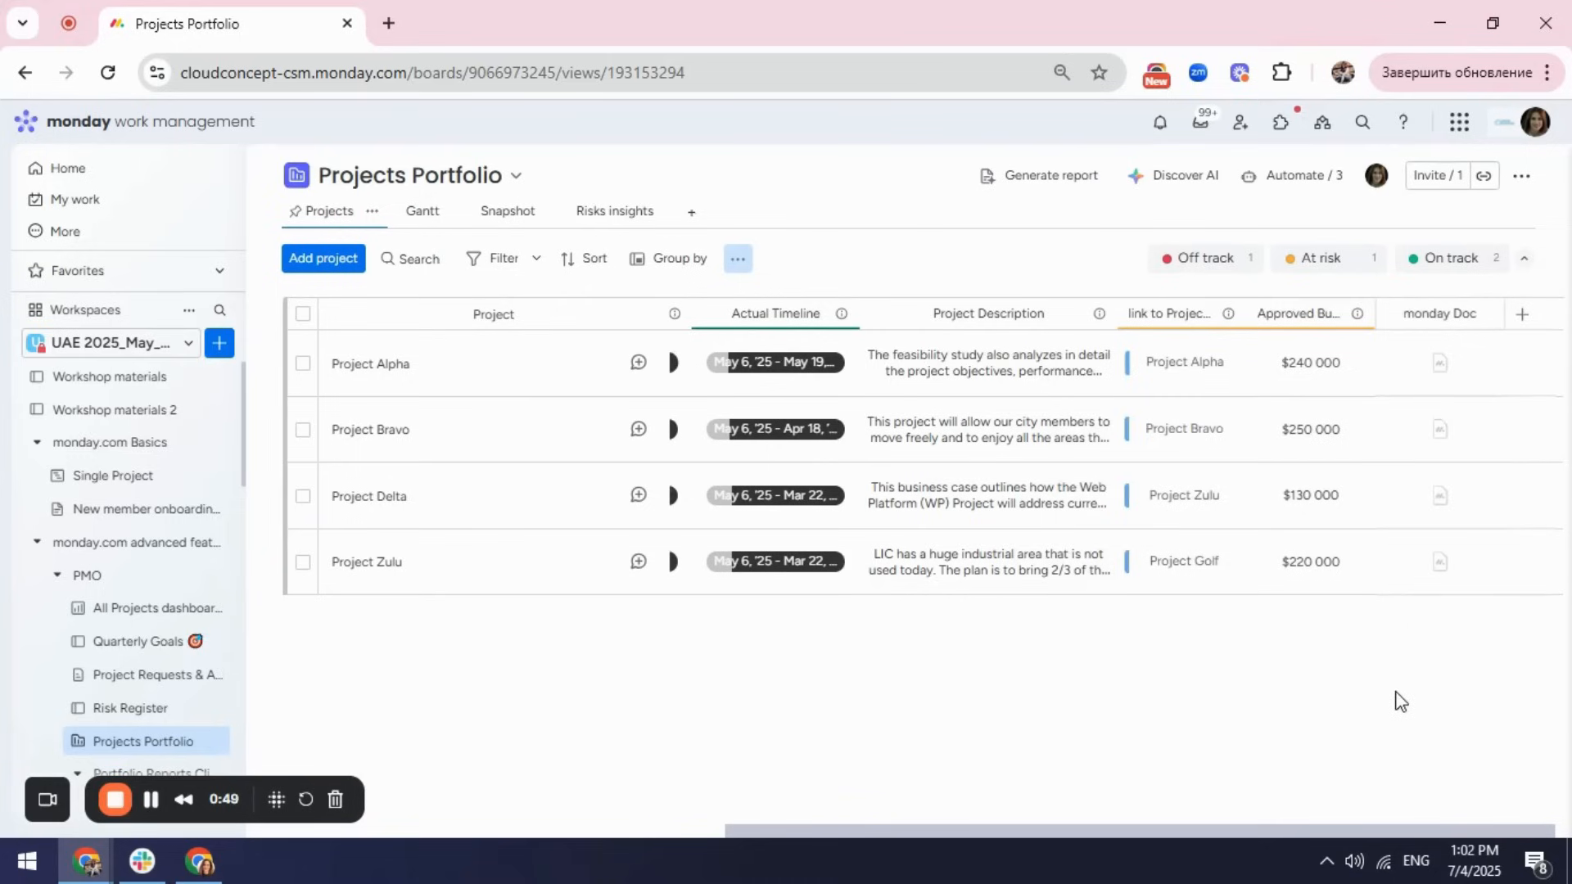
mouse_move(1472, 648)
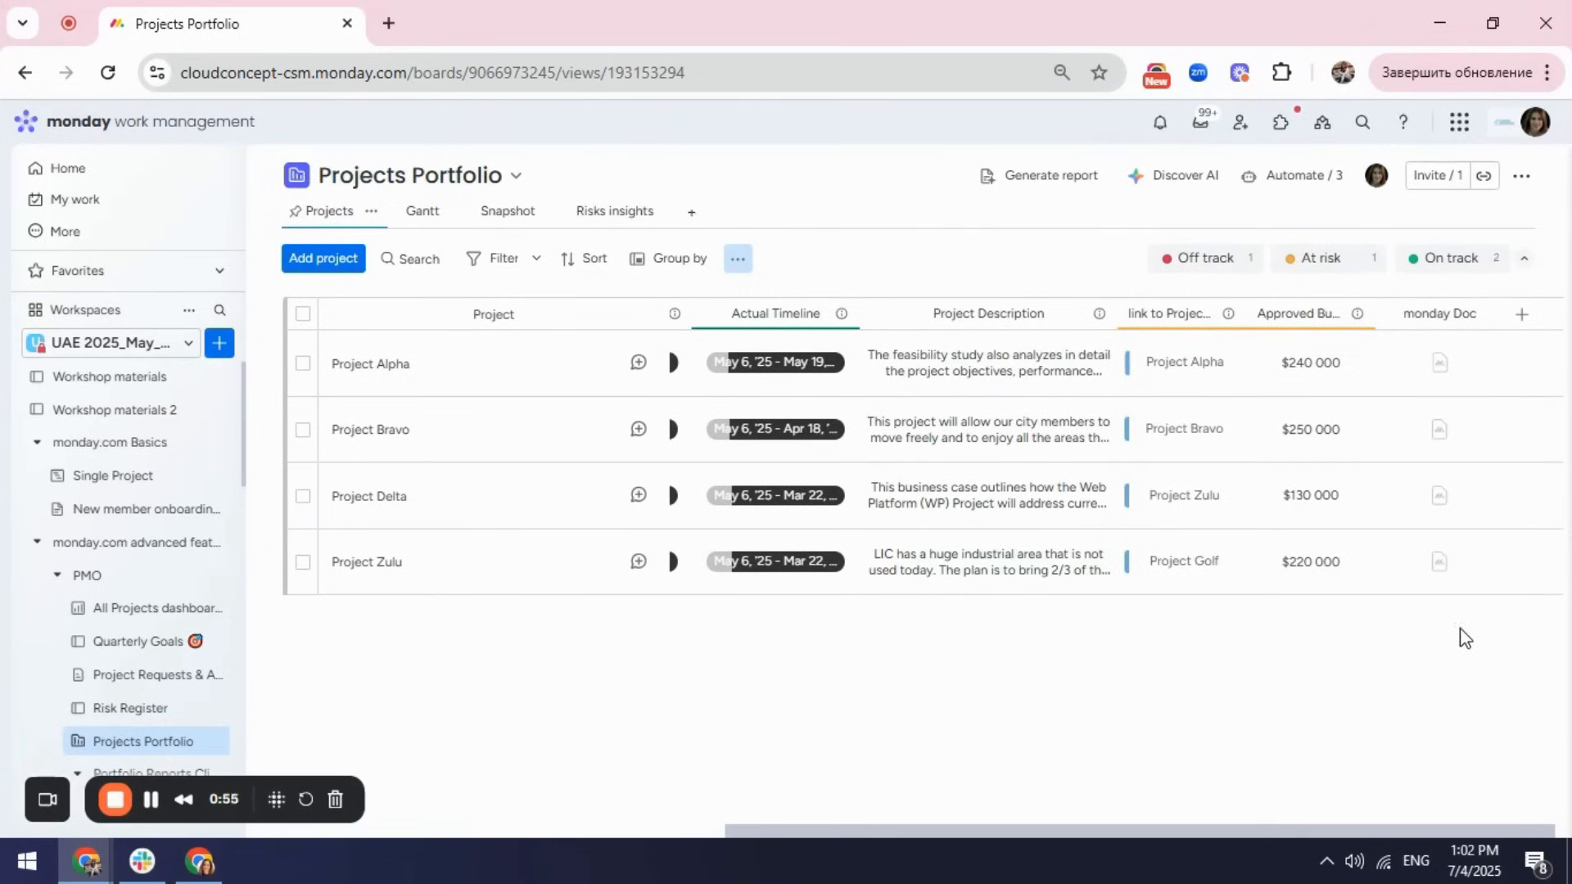
mouse_move(491, 514)
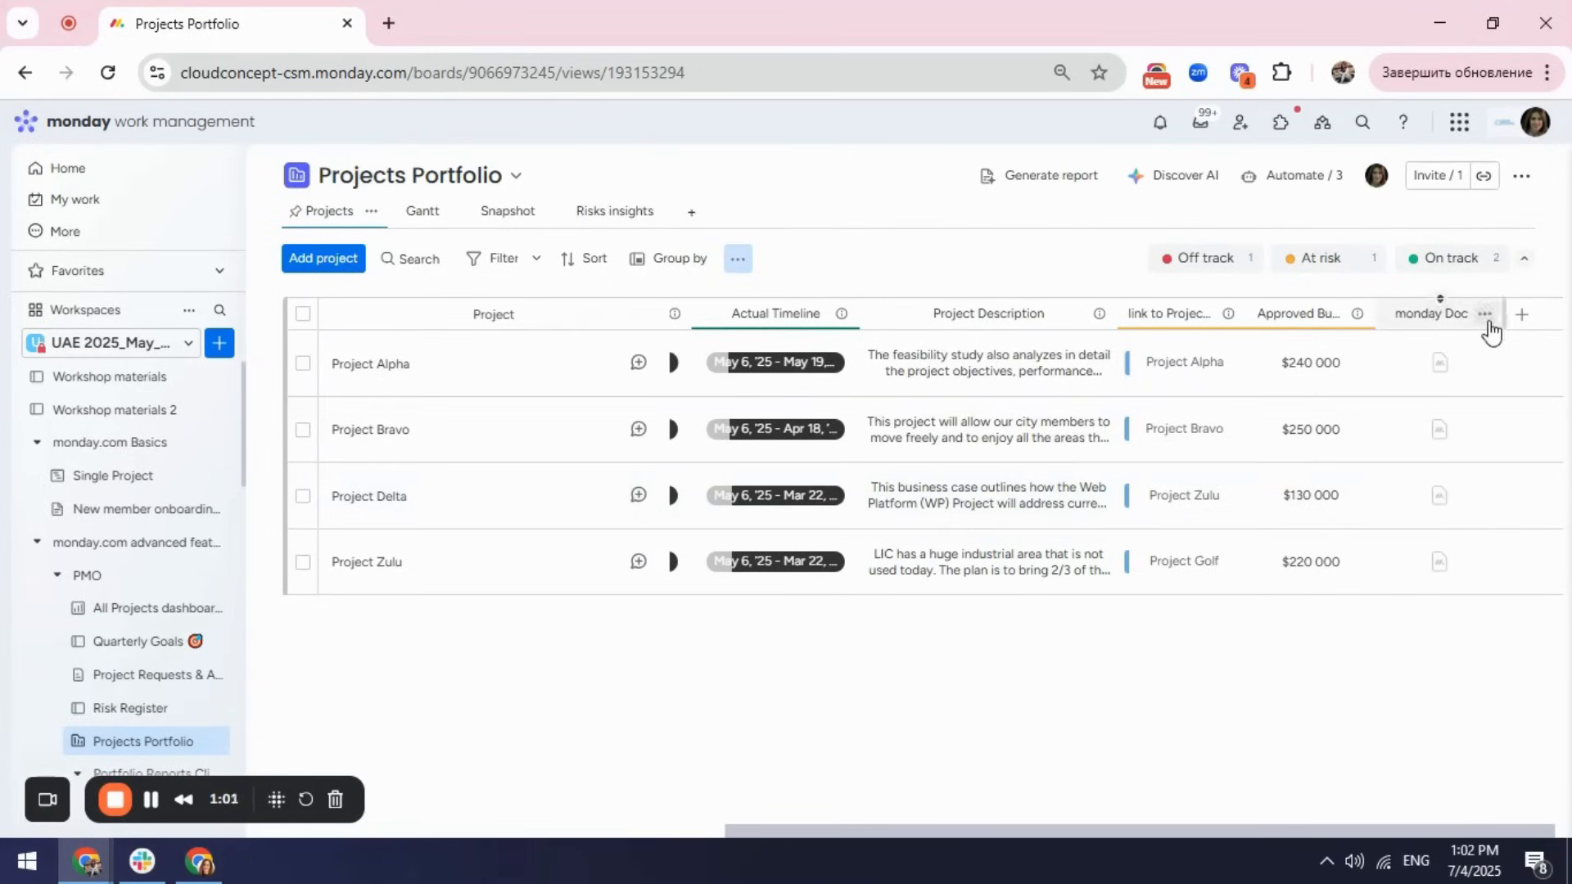
click(1487, 315)
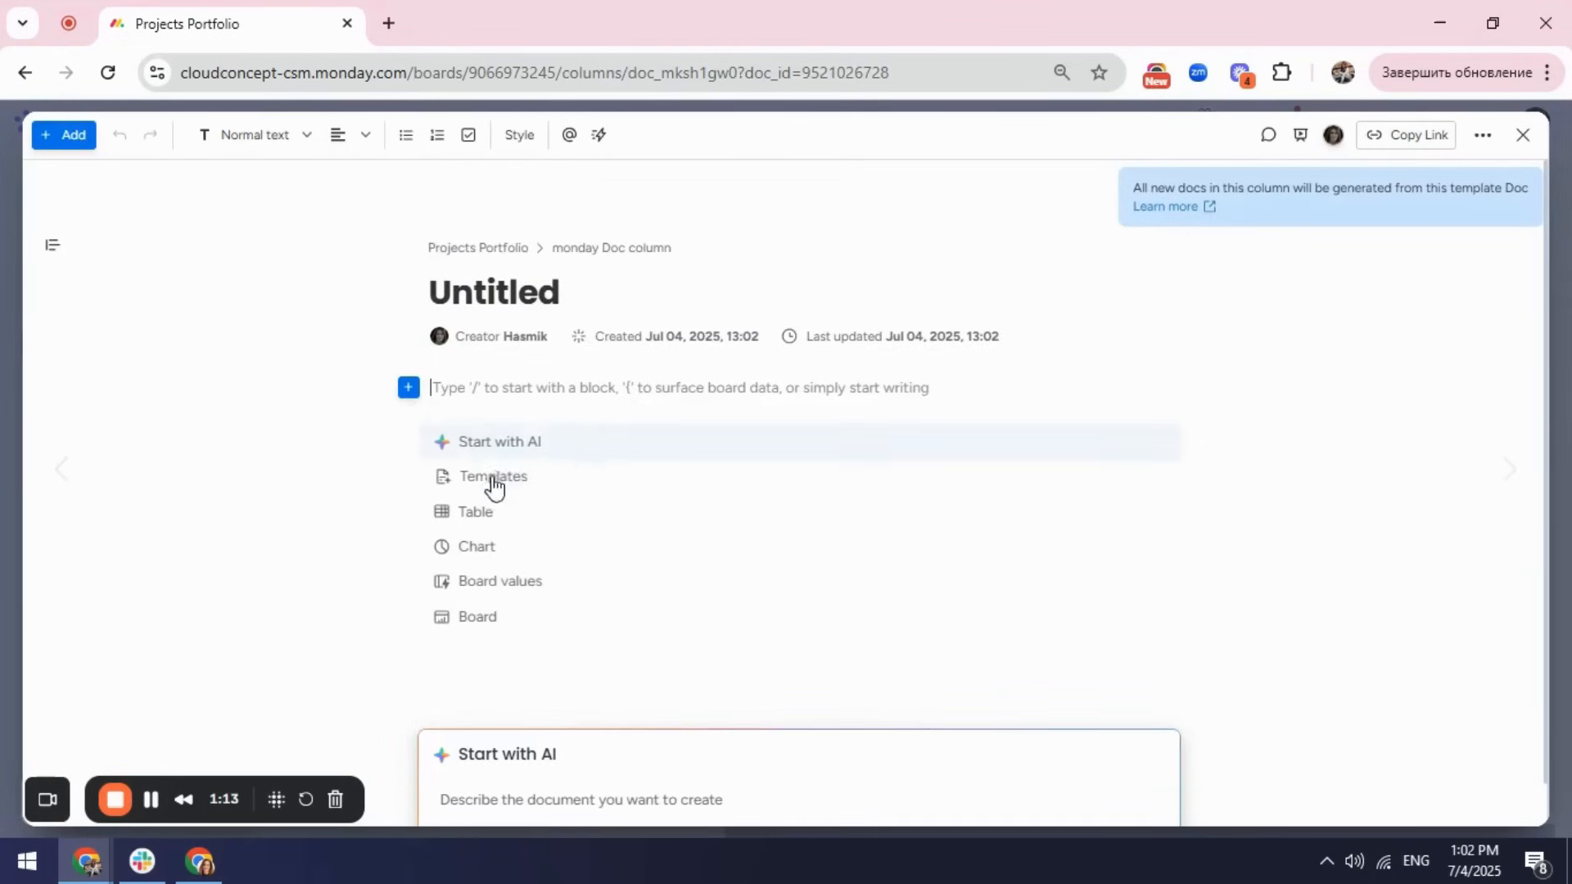
- Apply the ready-made Project Plan template to the column's template doc
click(493, 476)
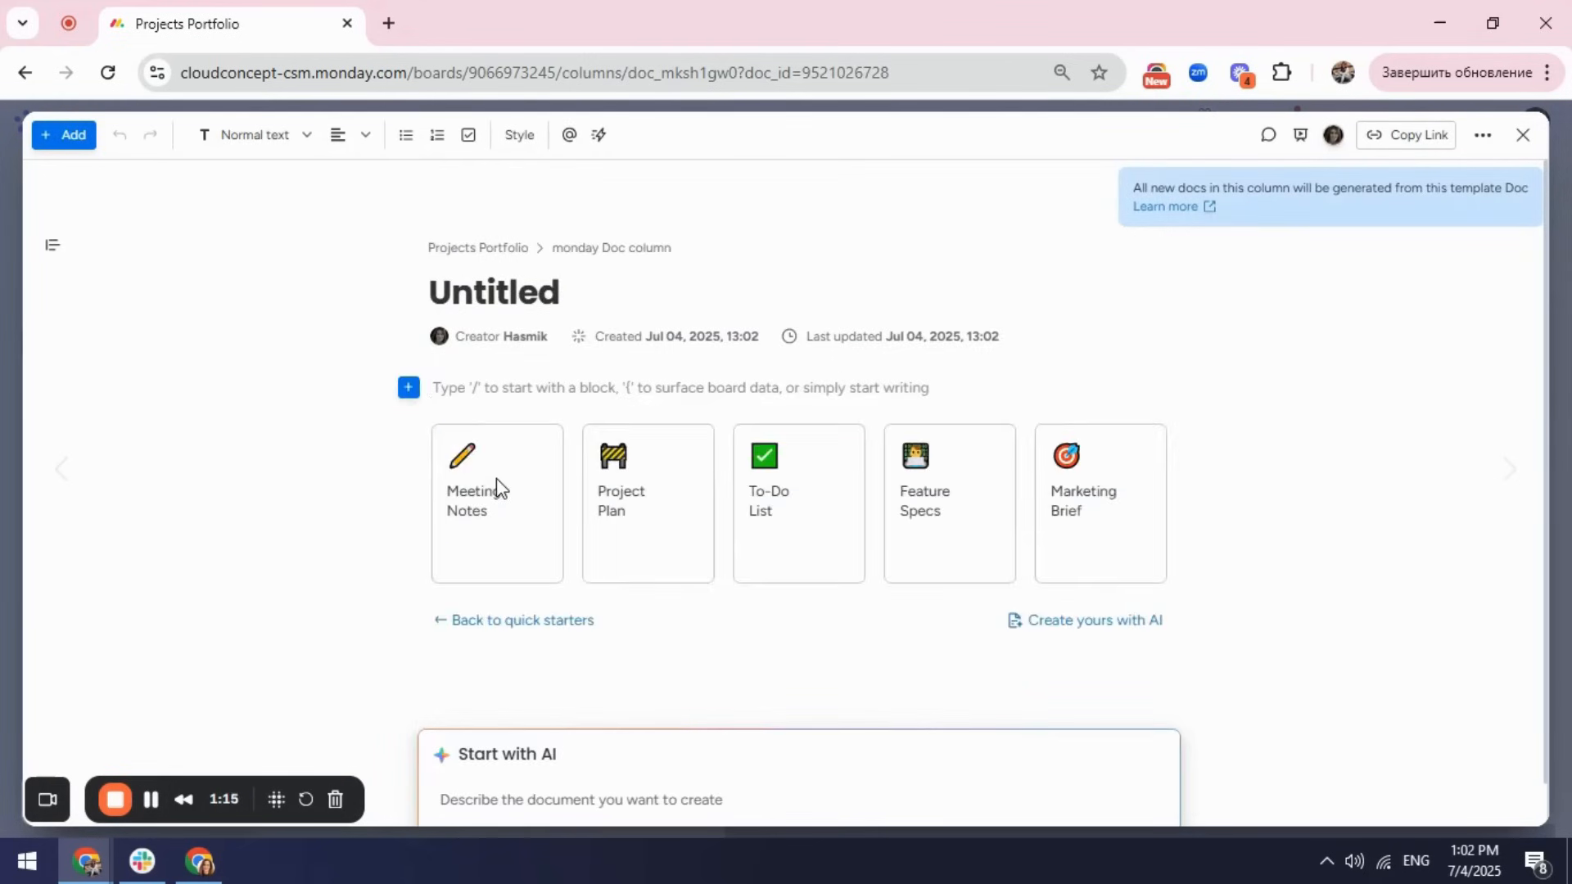
mouse_move(620, 501)
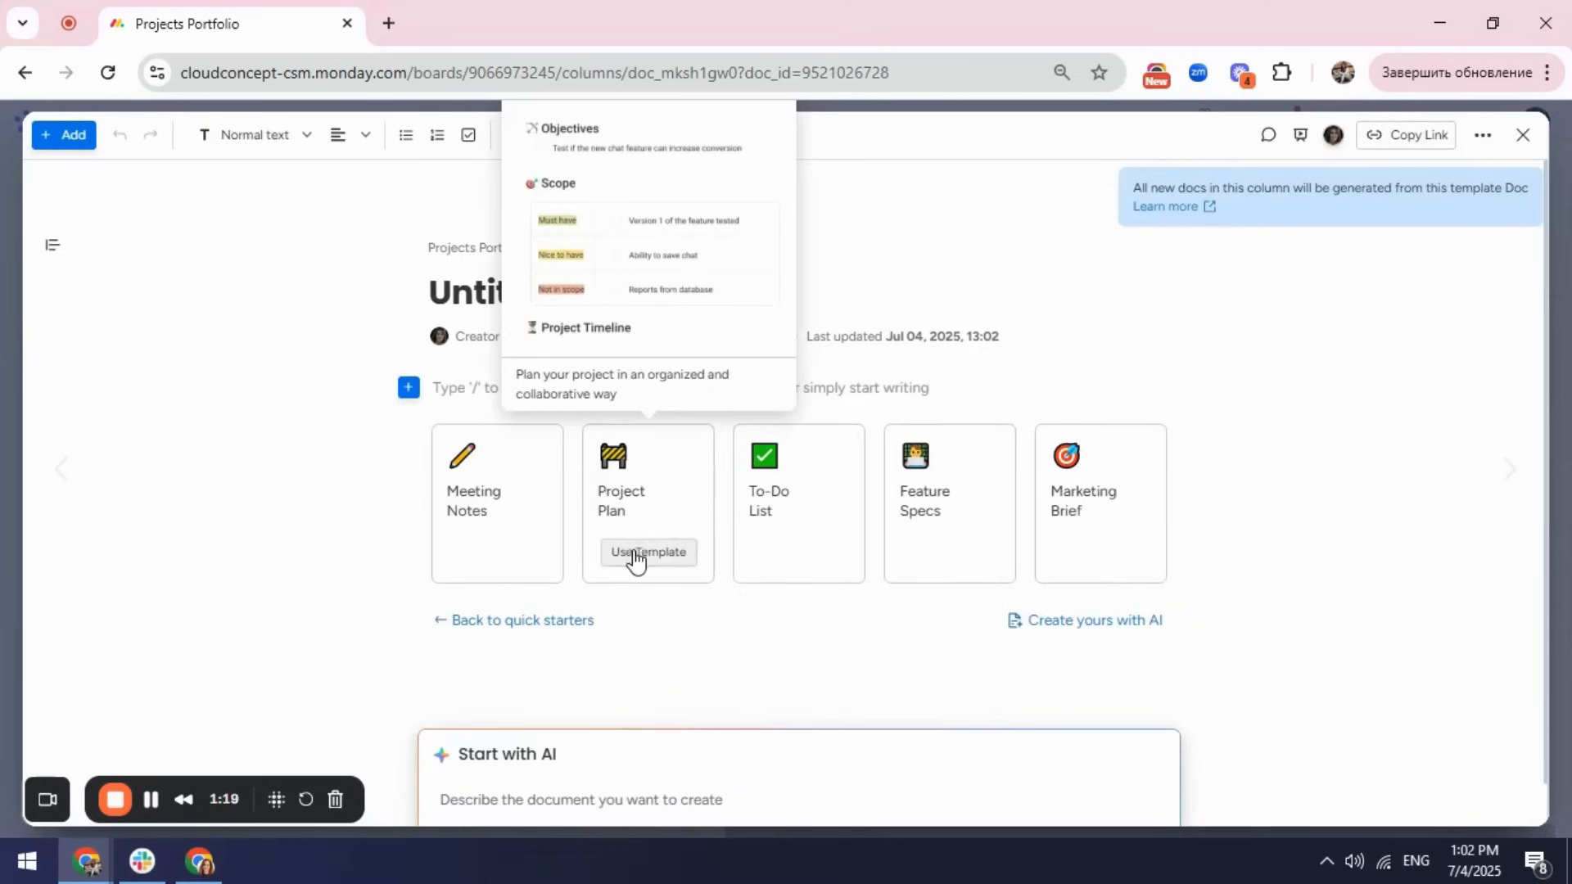
click(649, 551)
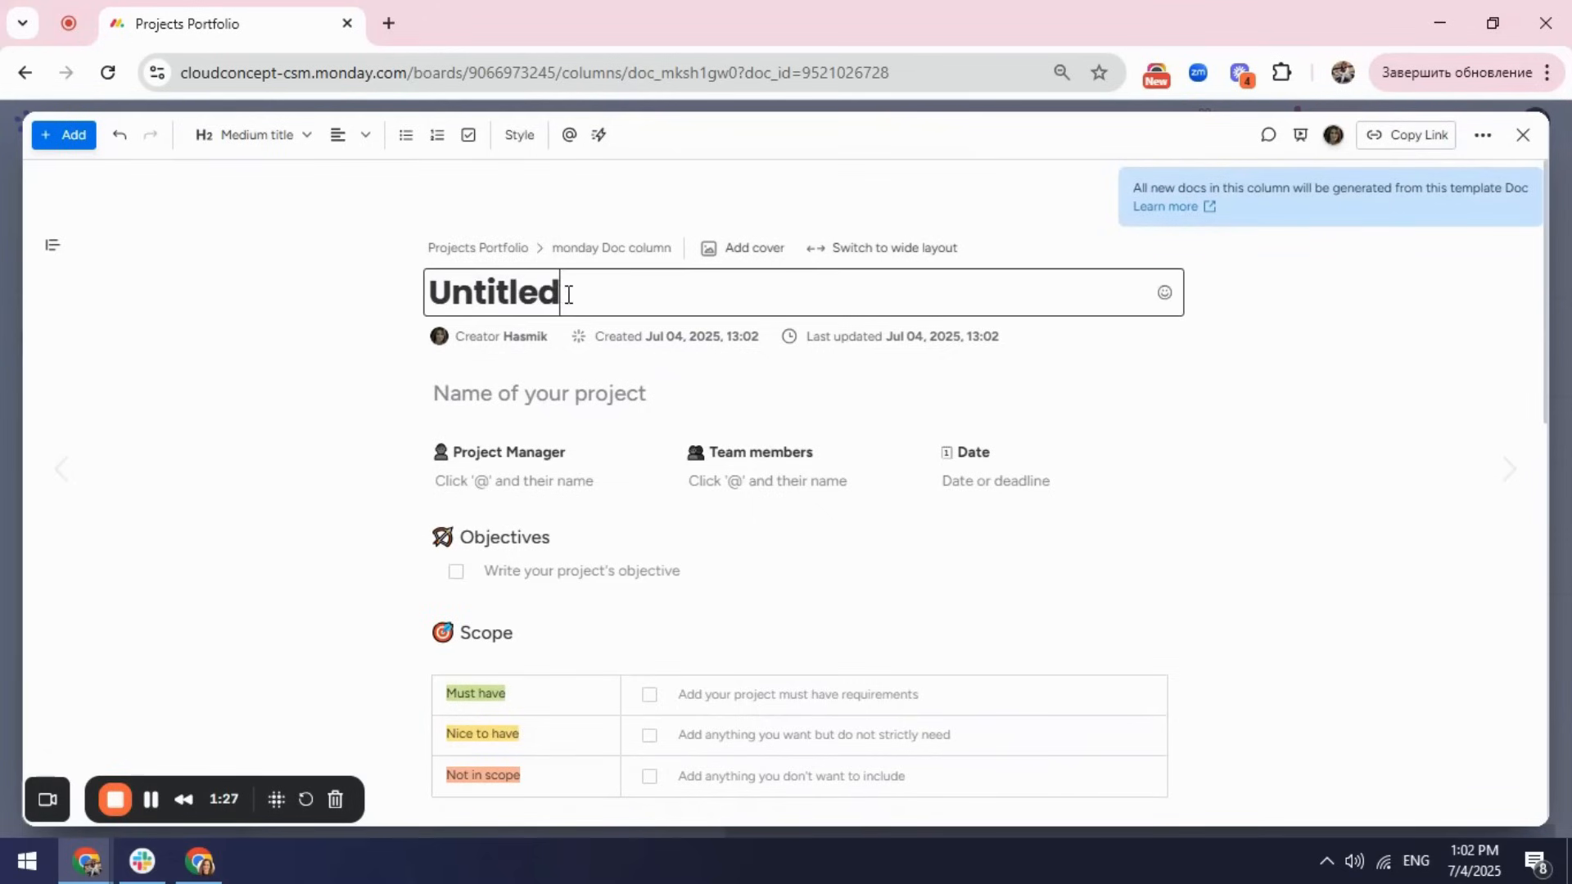
- Replace the Untitled doc title with 'Project Plan'
double_click(491, 292)
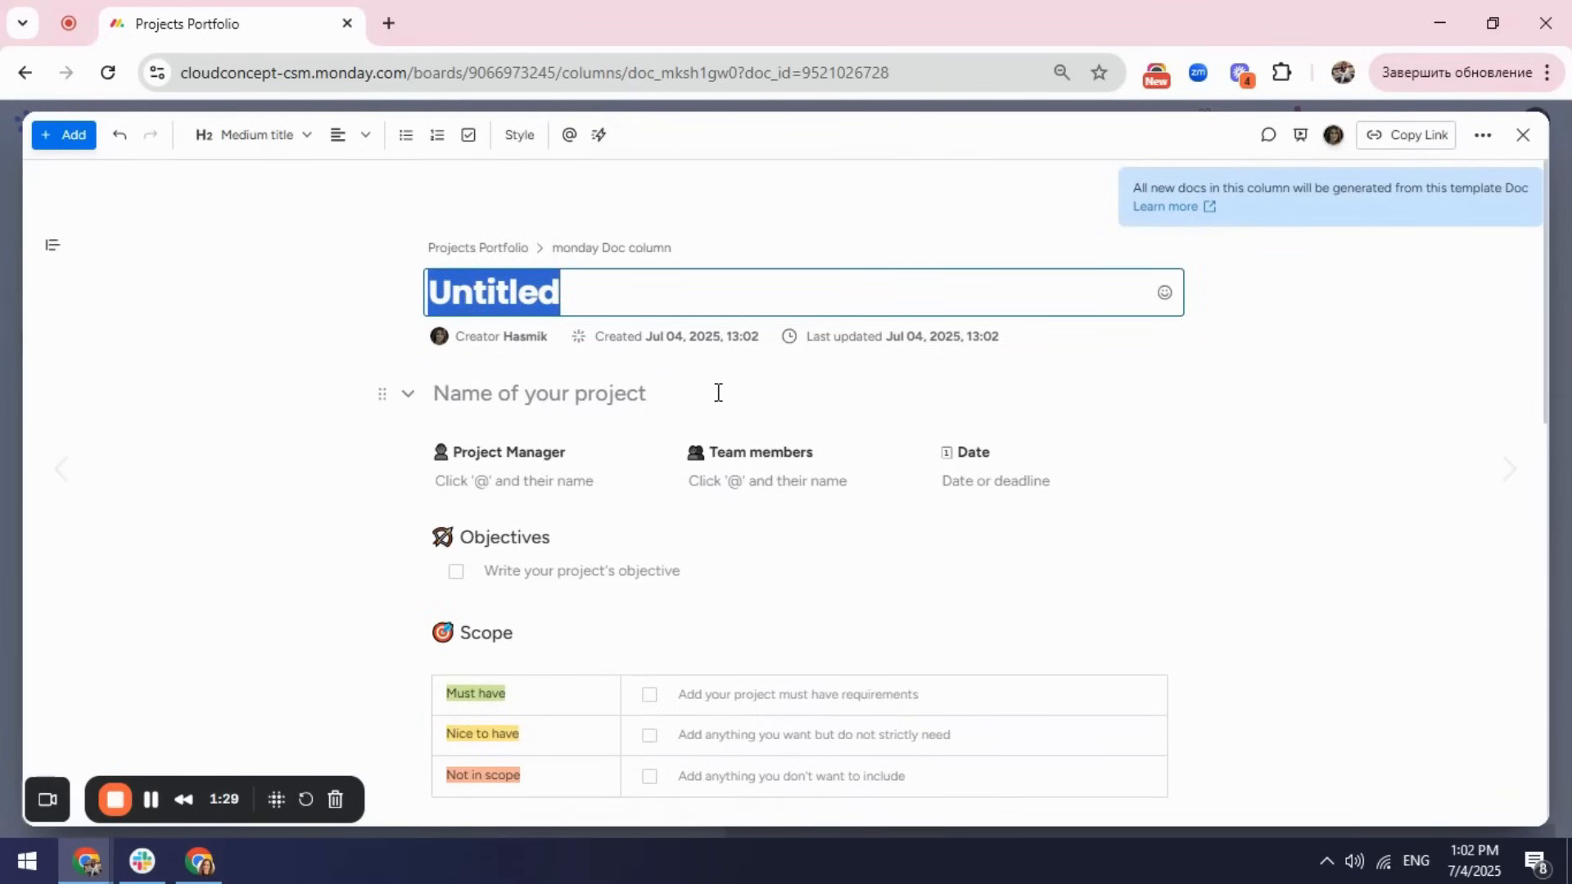
text(P)
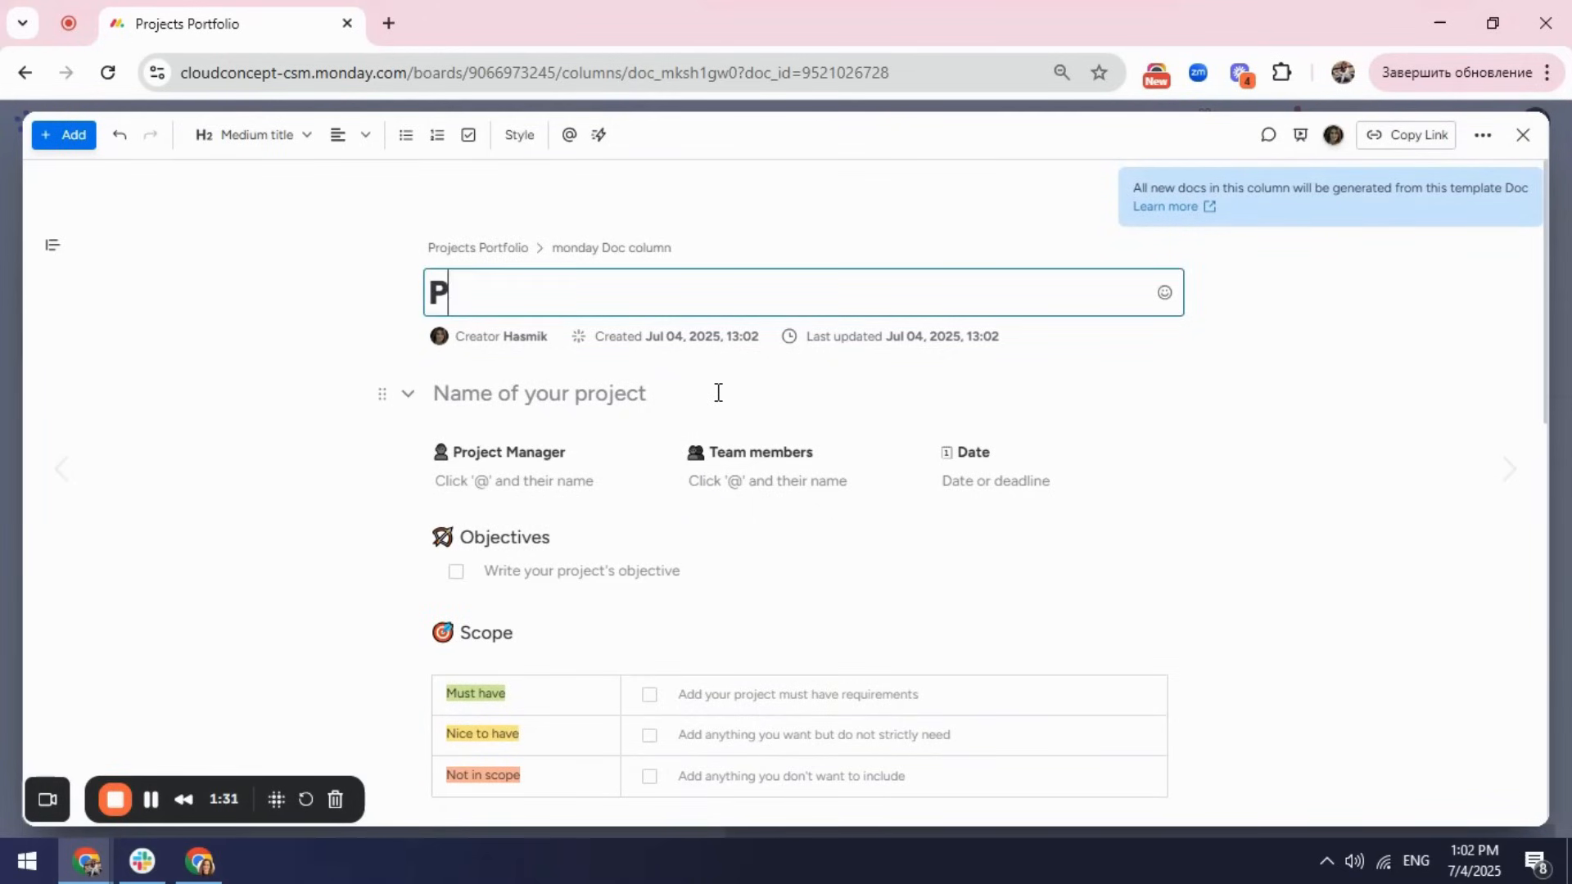
text(roject P)
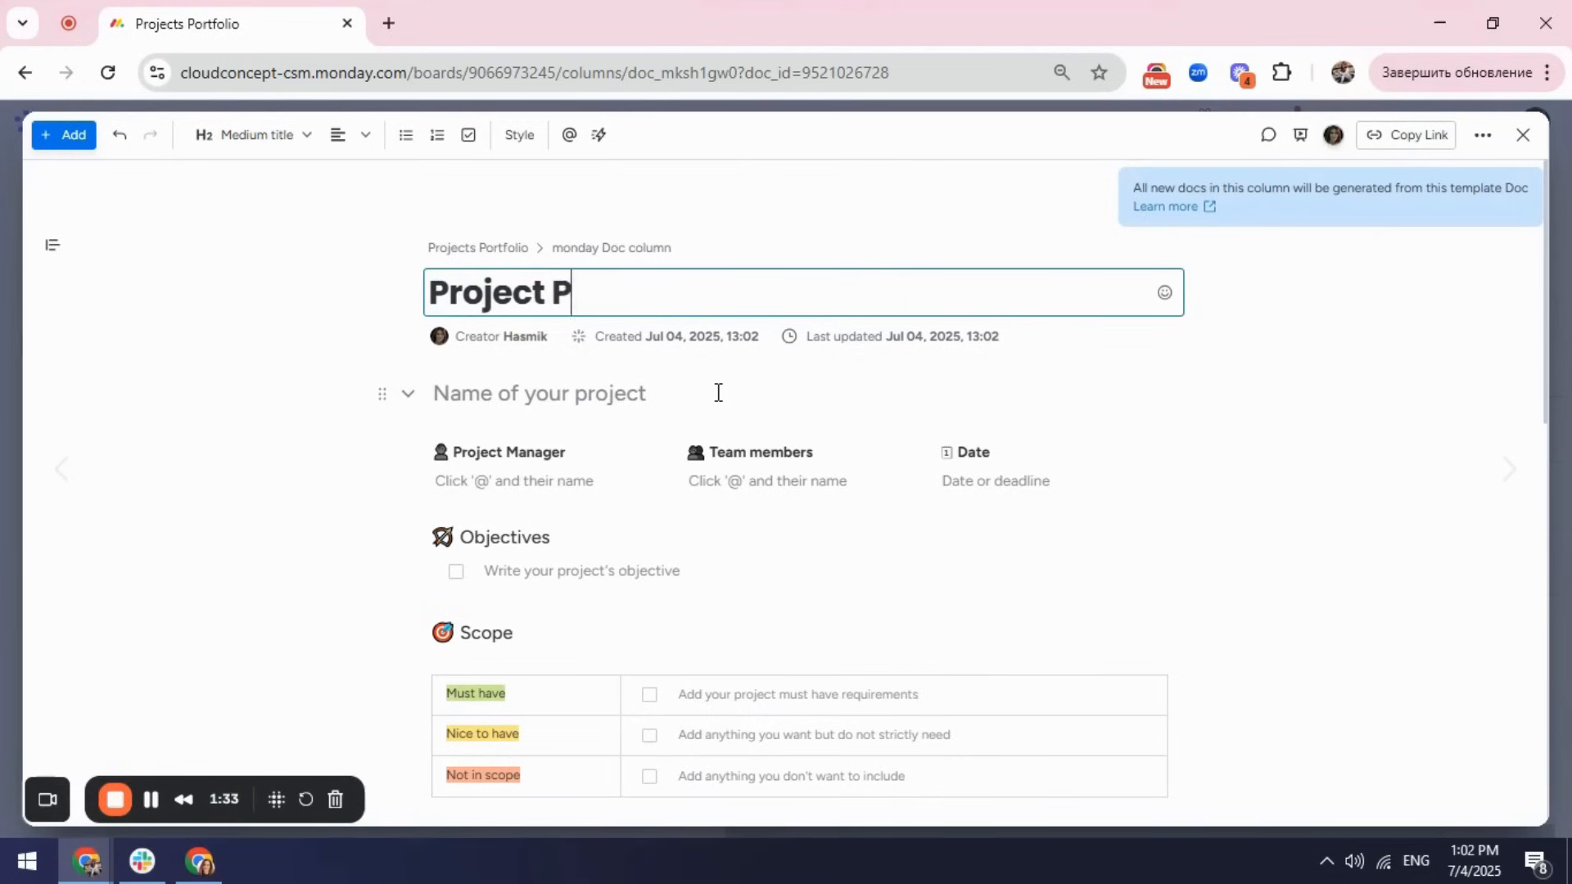
text(lan)
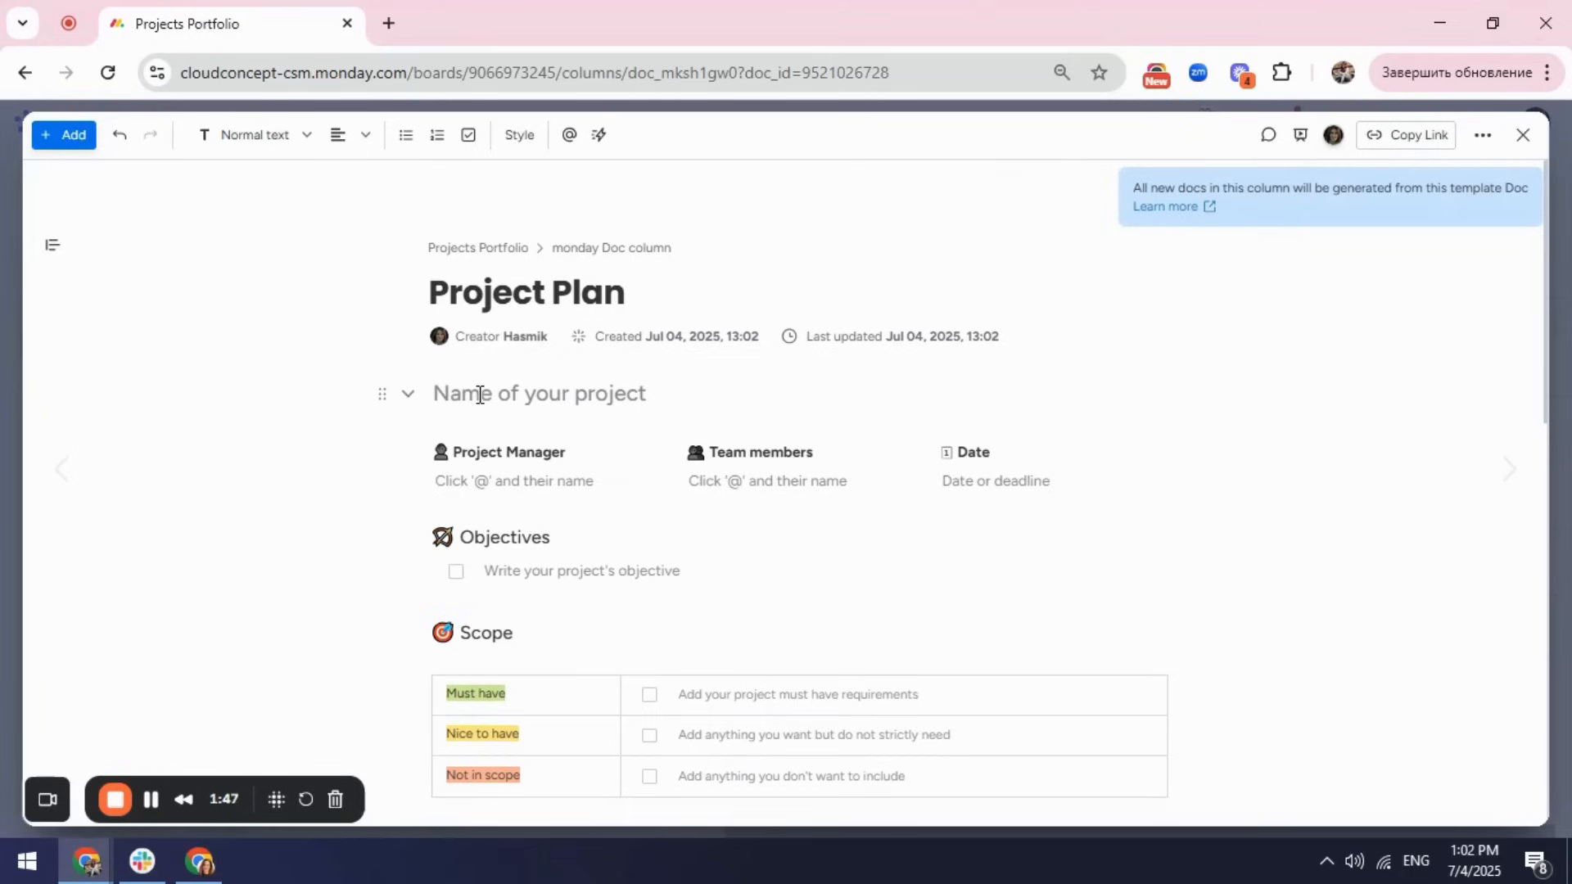
- Insert dynamic values: Item name as the project name and Owner under Project Manager
click(581, 570)
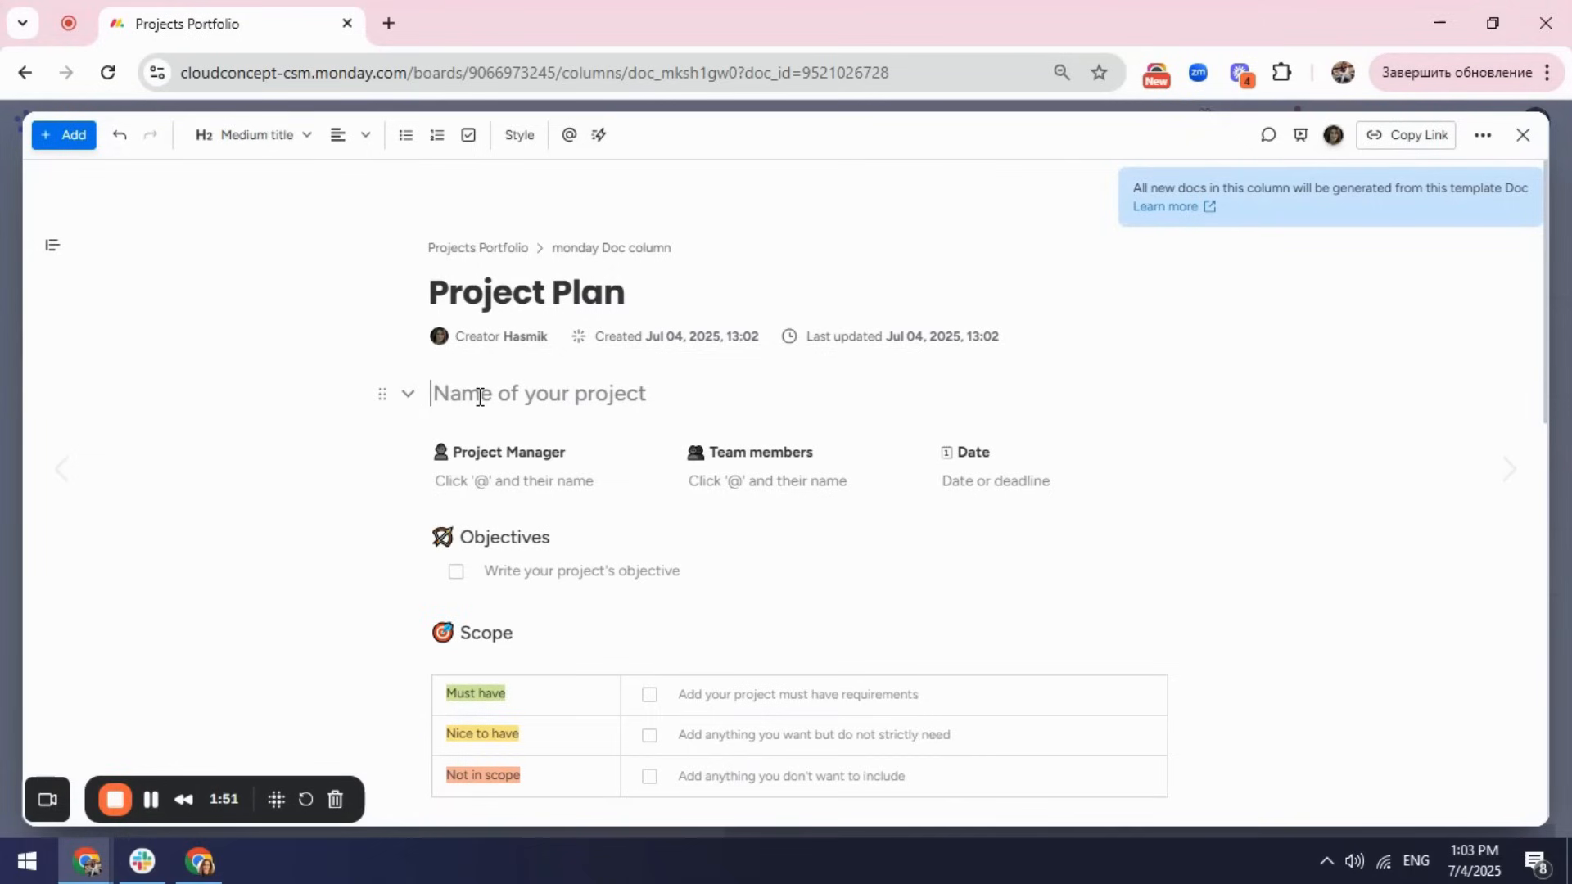
mouse_move(600, 134)
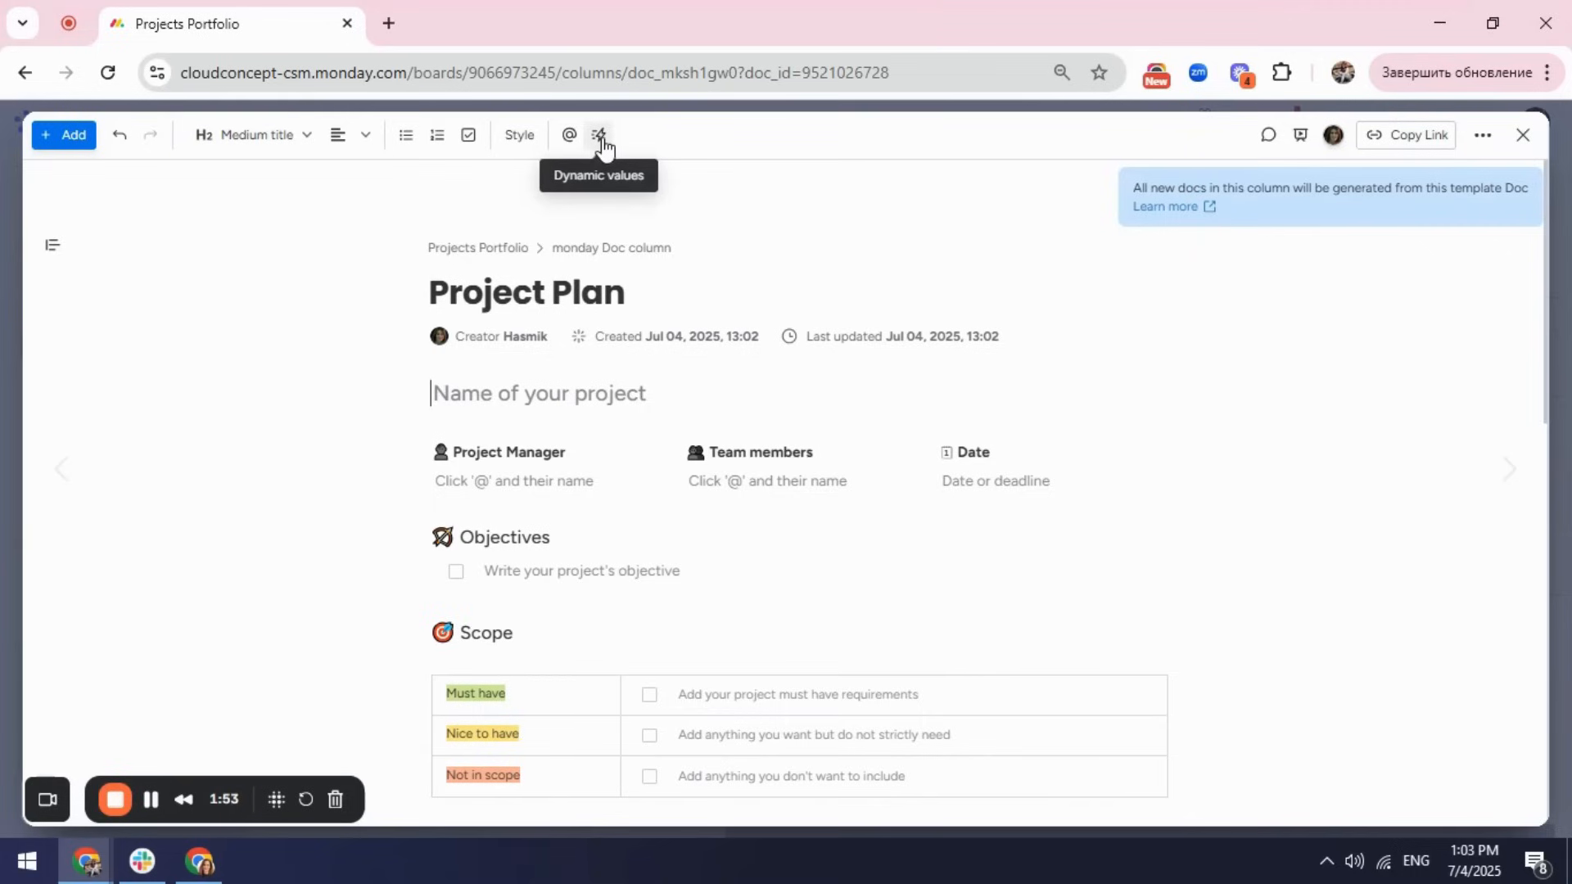
click(597, 134)
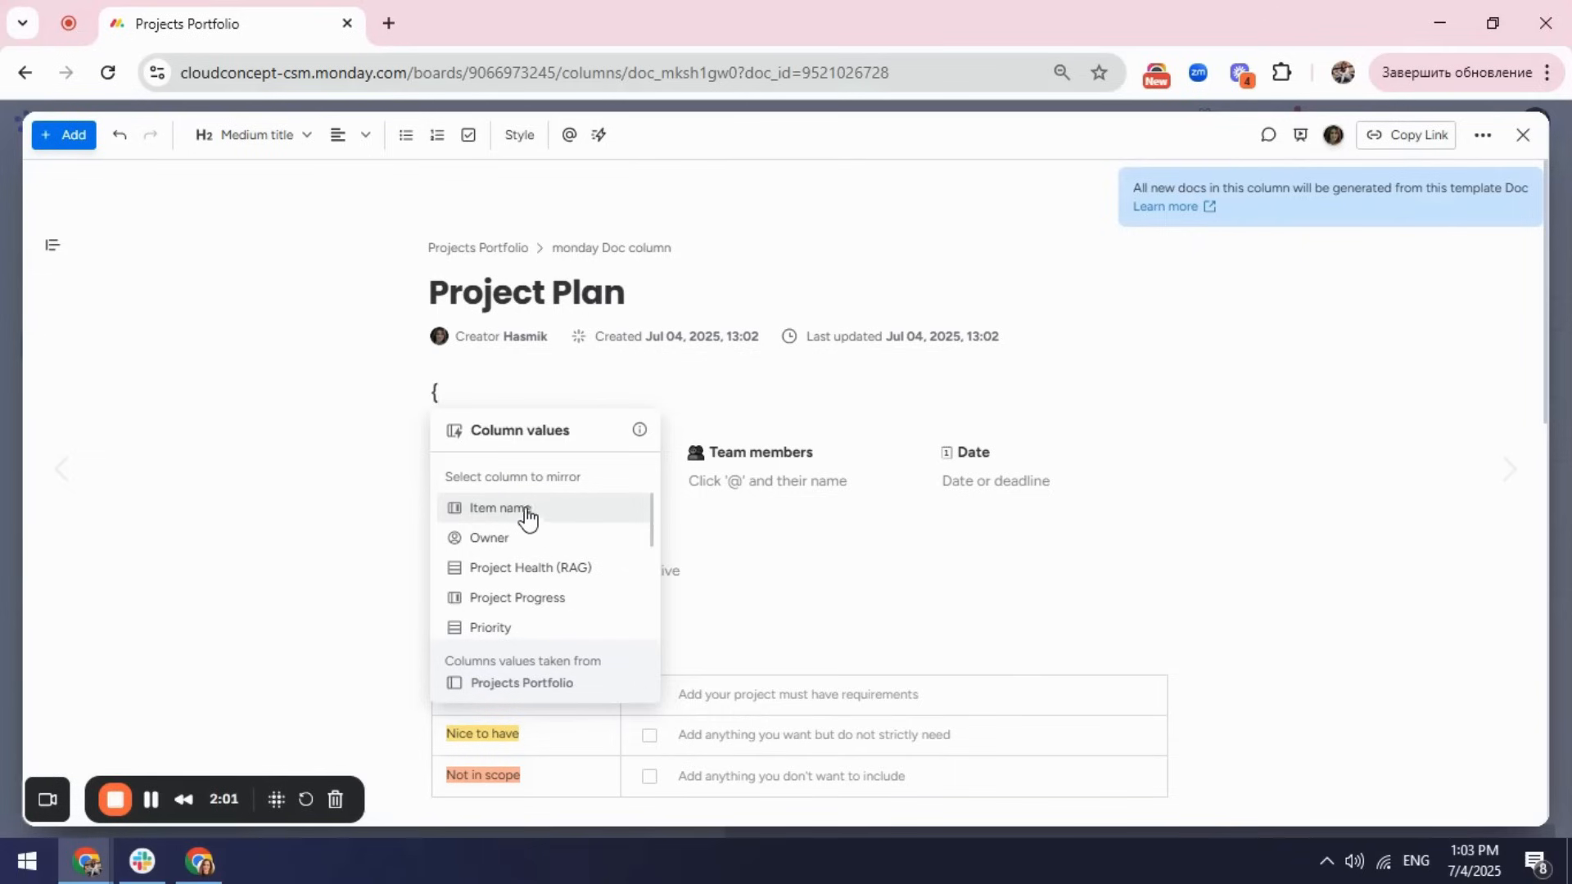
click(500, 508)
text({)
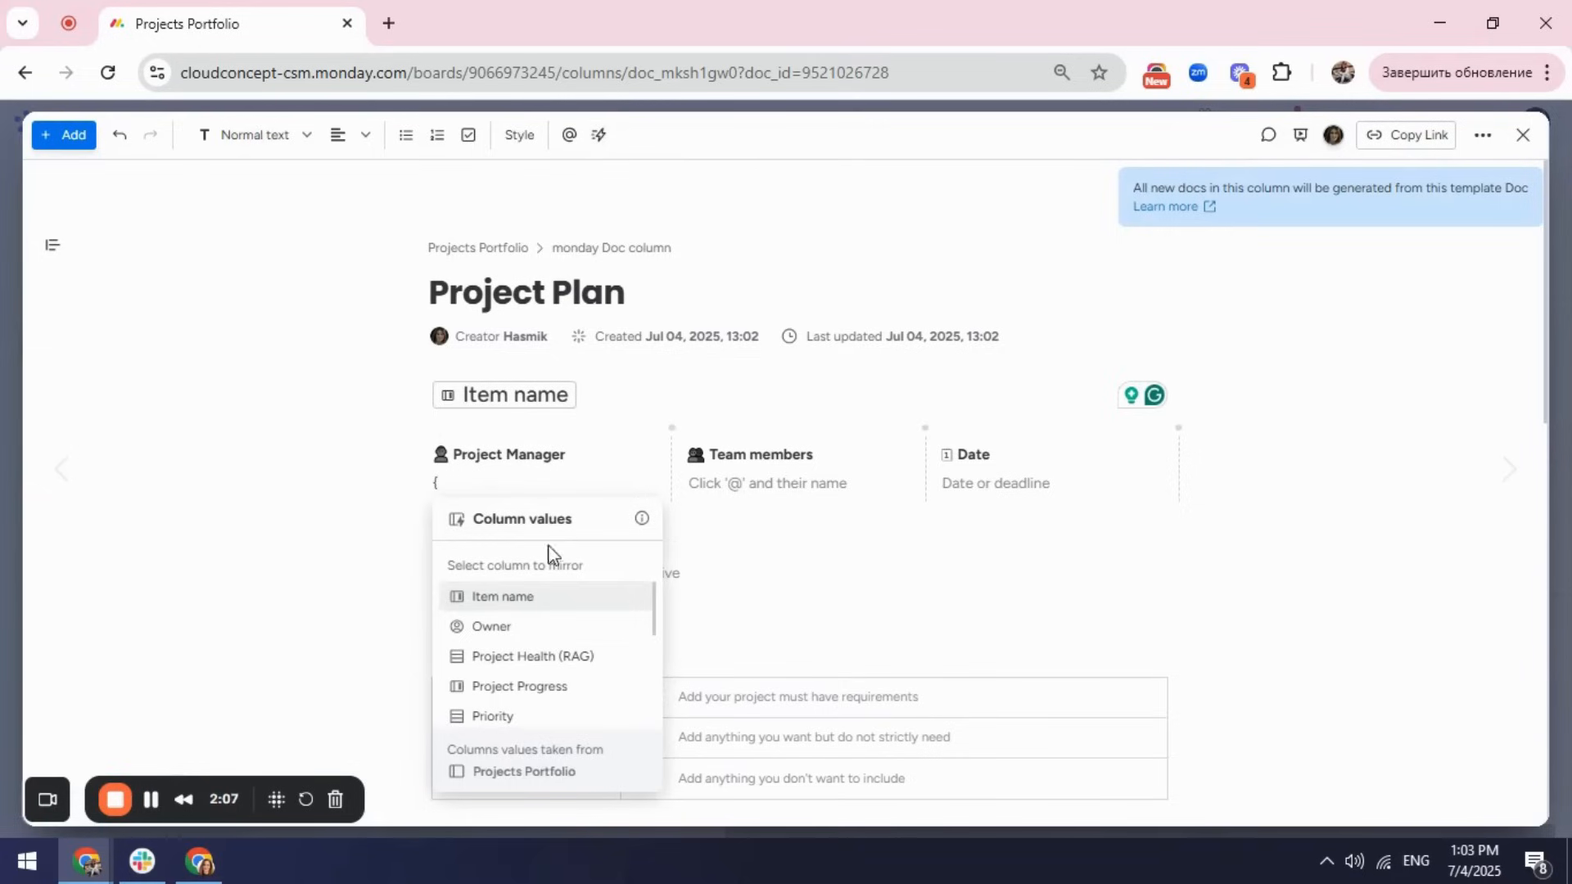
click(490, 627)
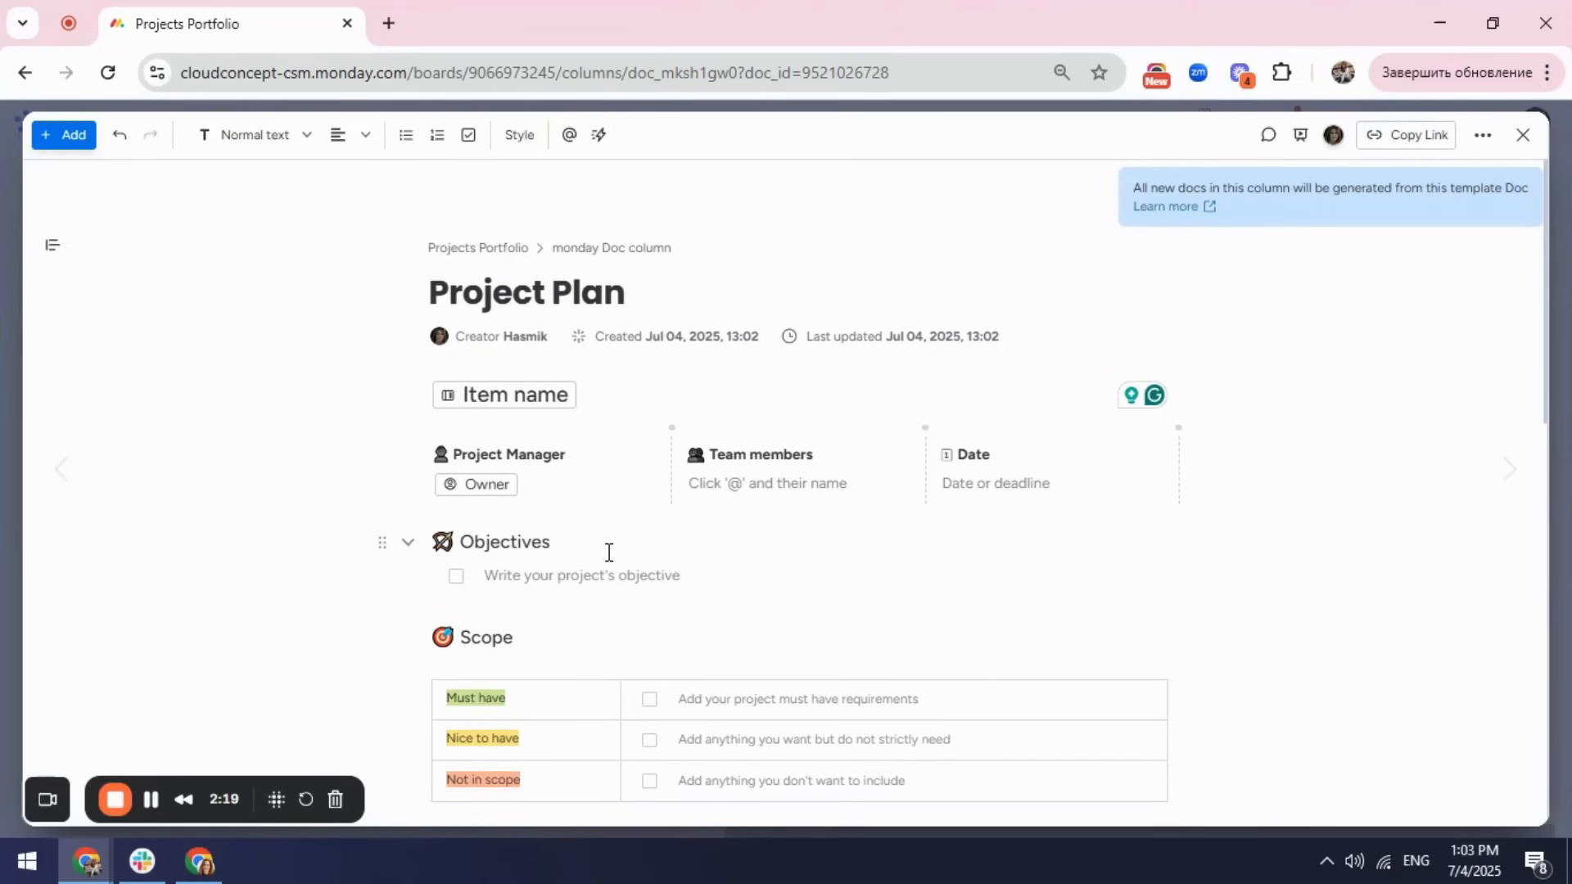
scroll(down, 3)
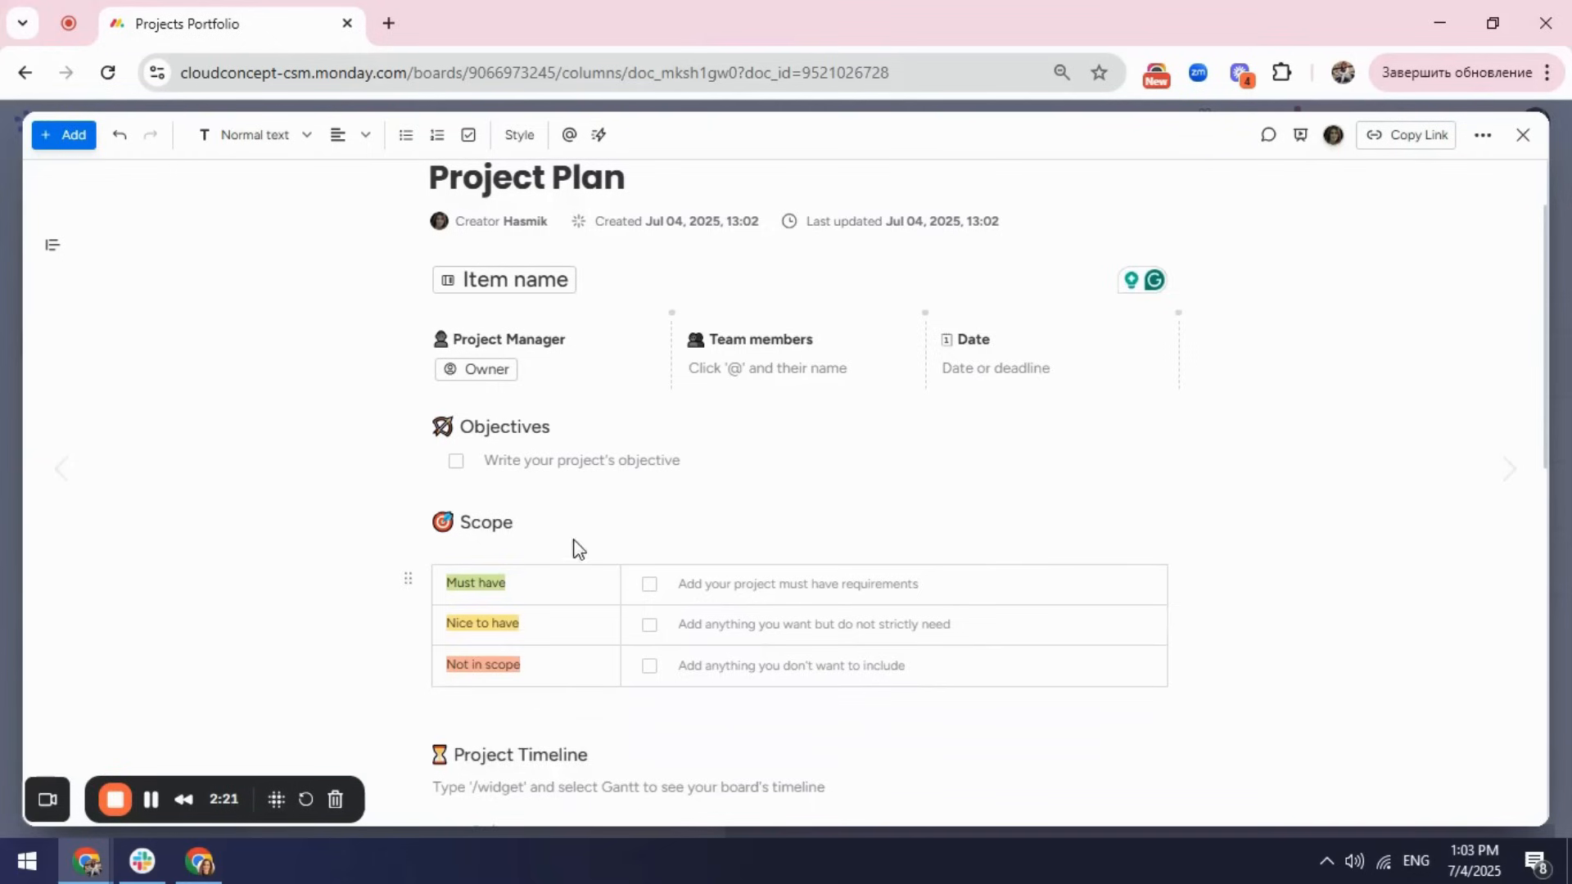
- Add a medium-title 'Project Description' heading below Objectives and start a widget block under Project Timeline
click(407, 489)
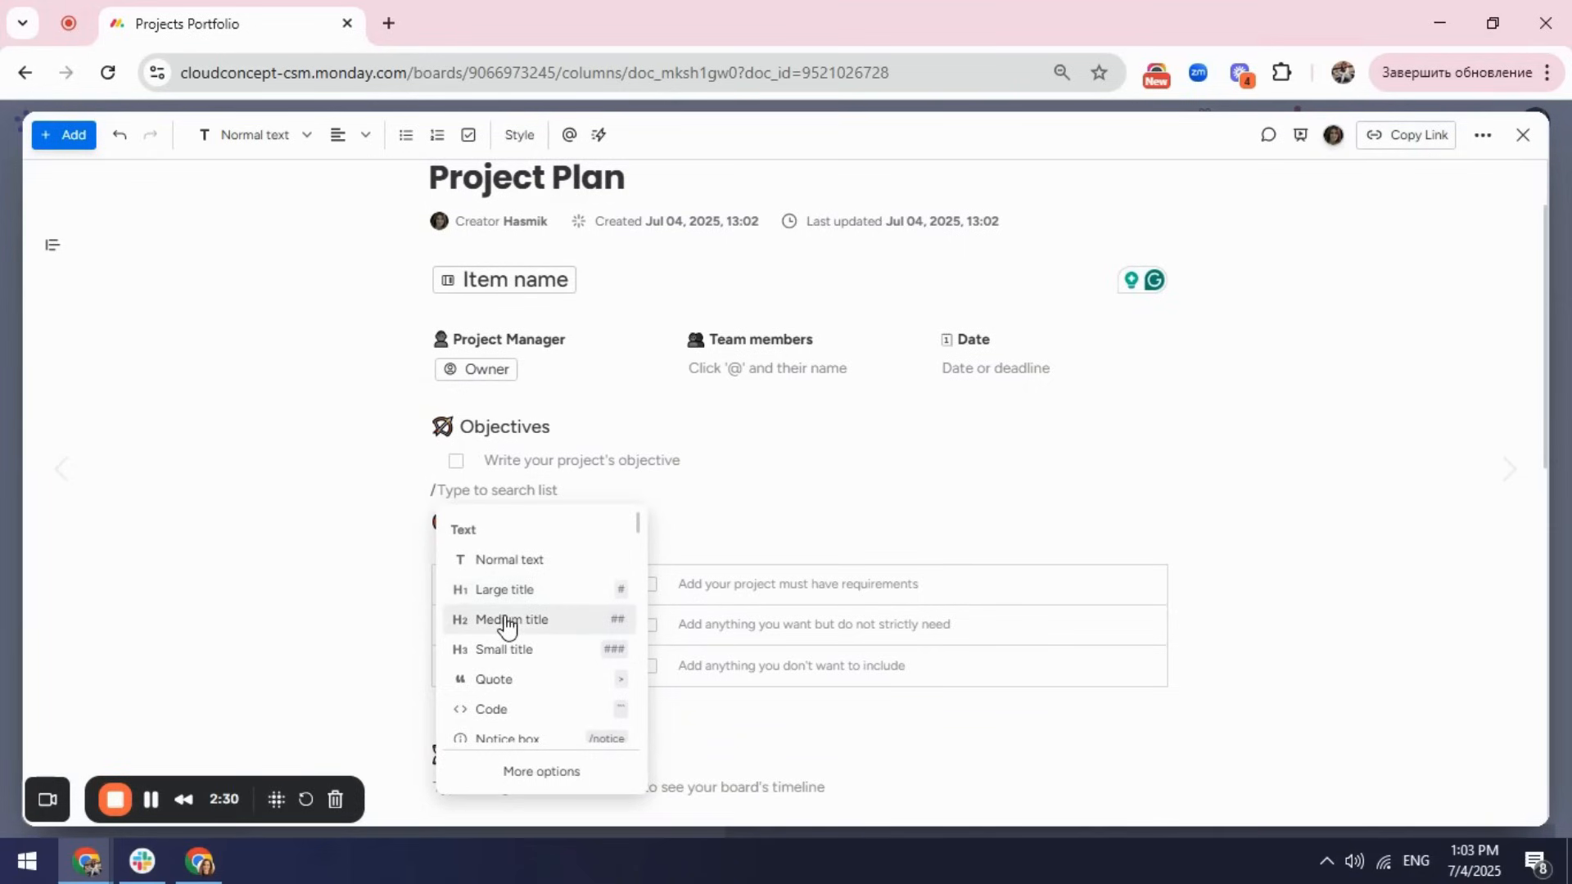
click(511, 619)
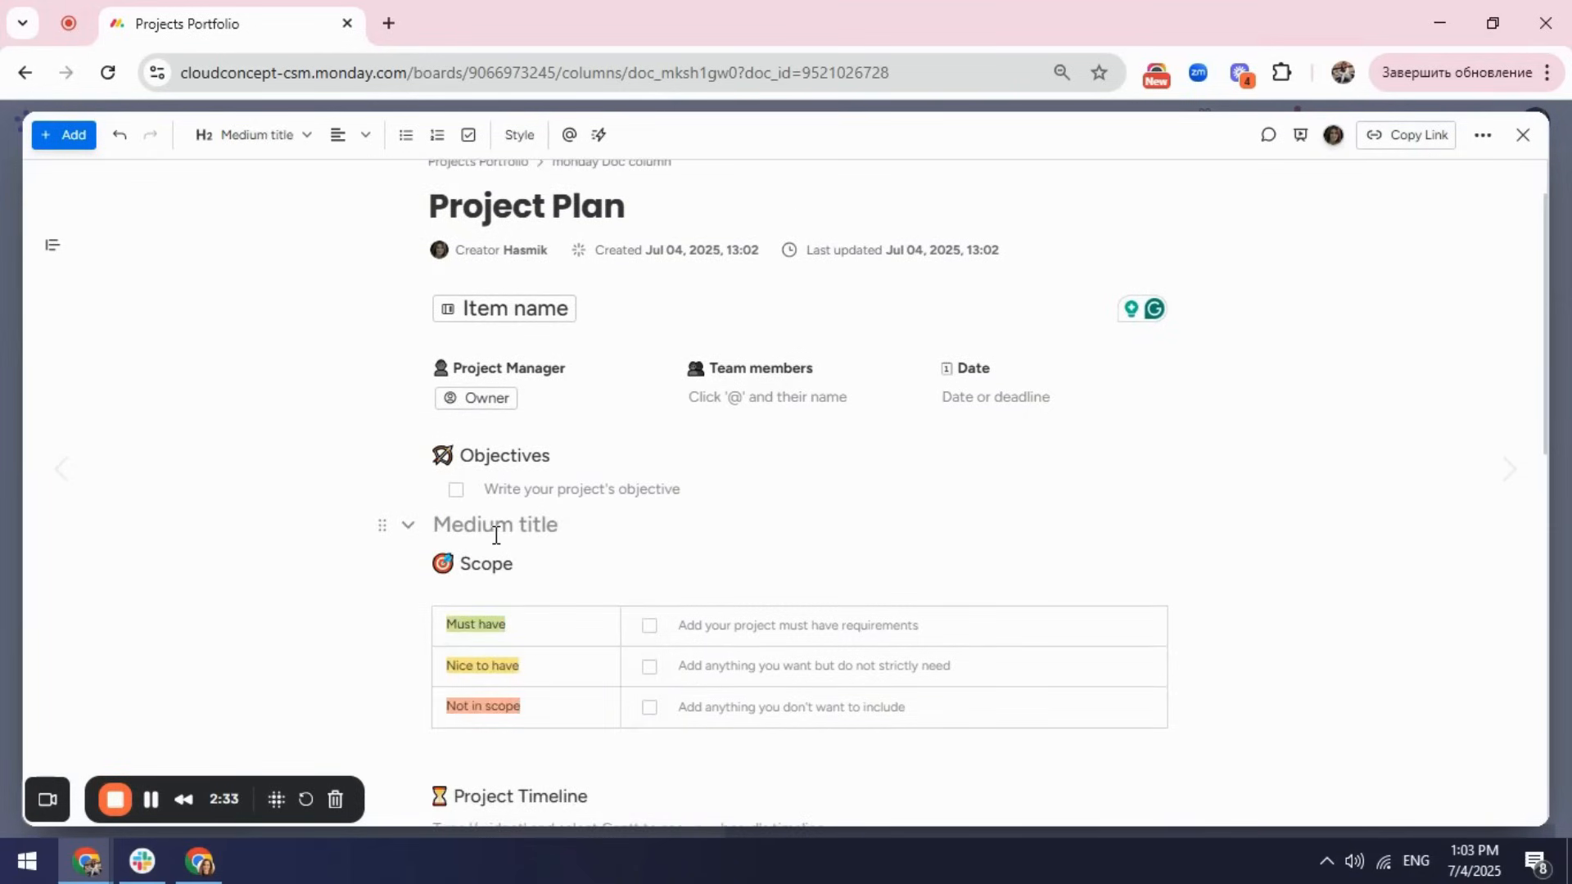
mouse_move(488, 534)
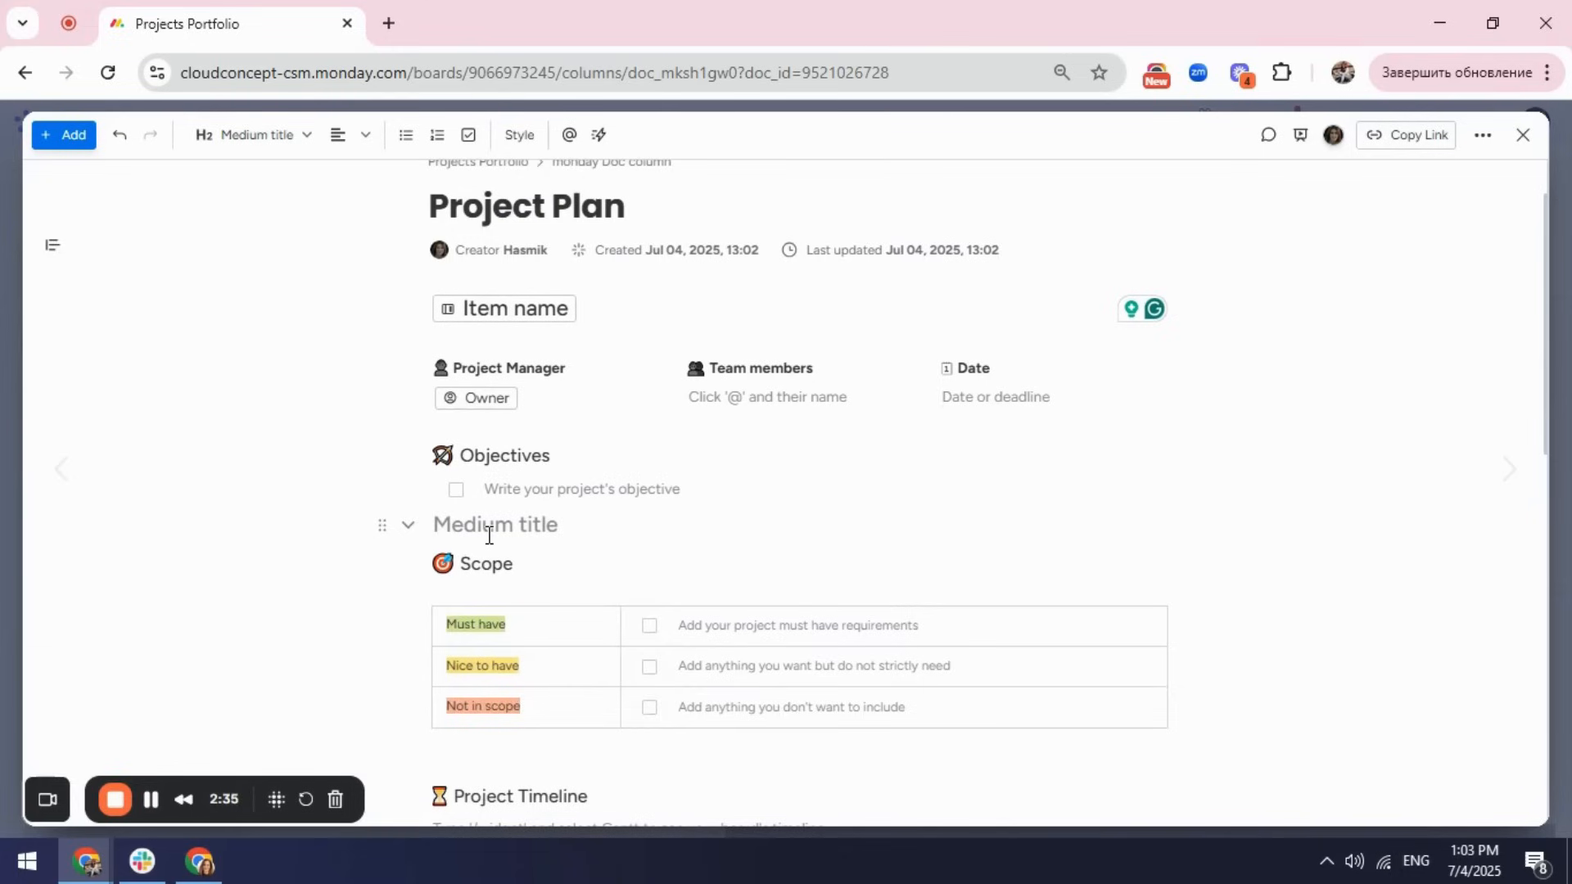
text(Project Descrip)
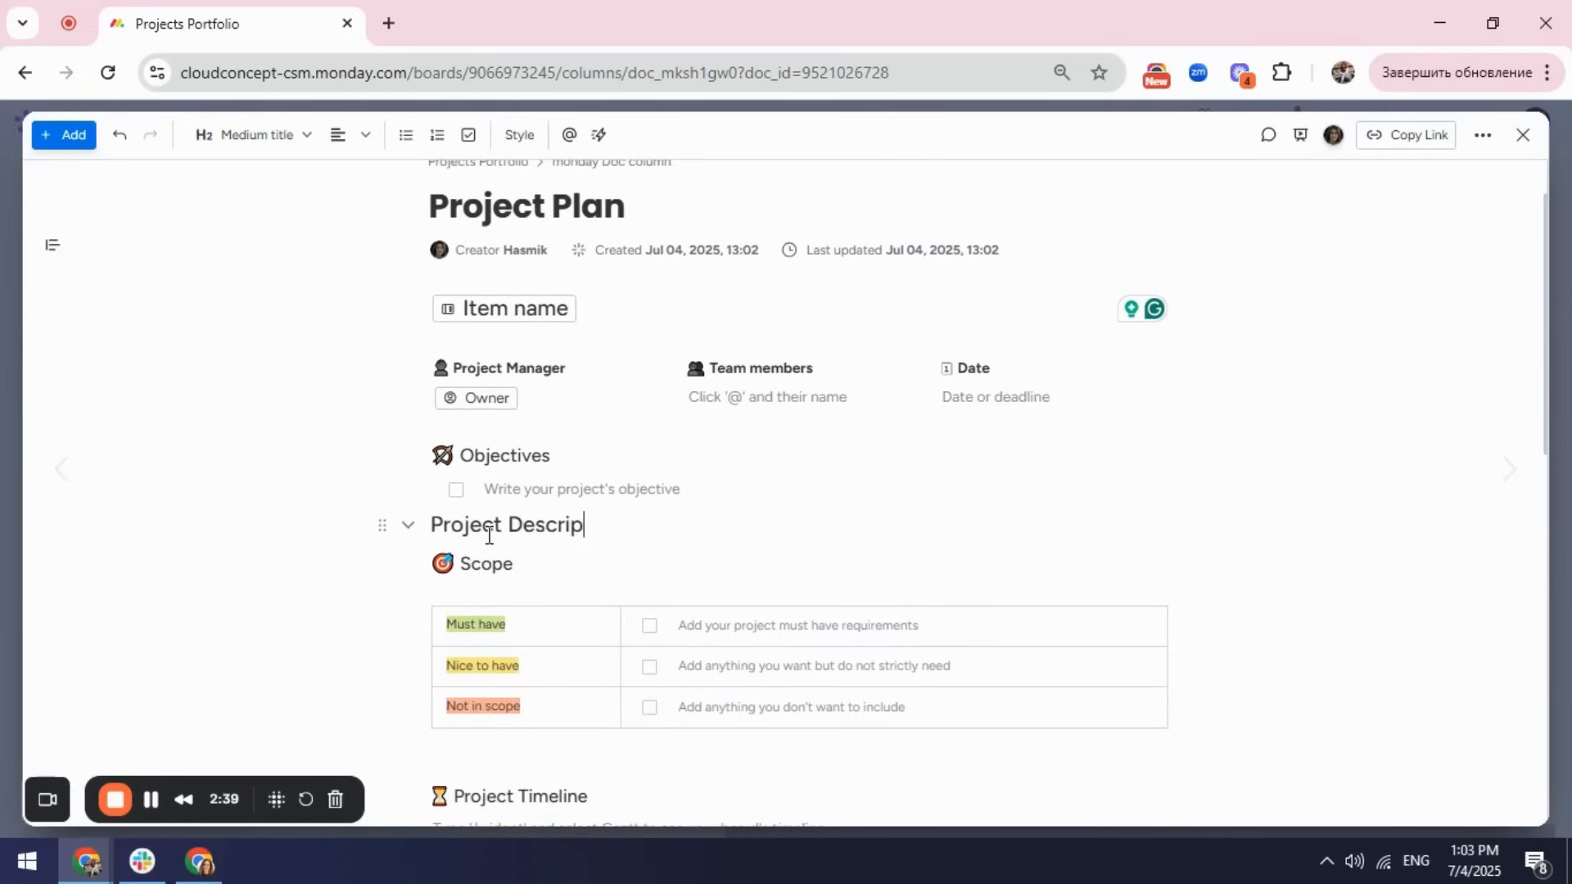
text(tion)
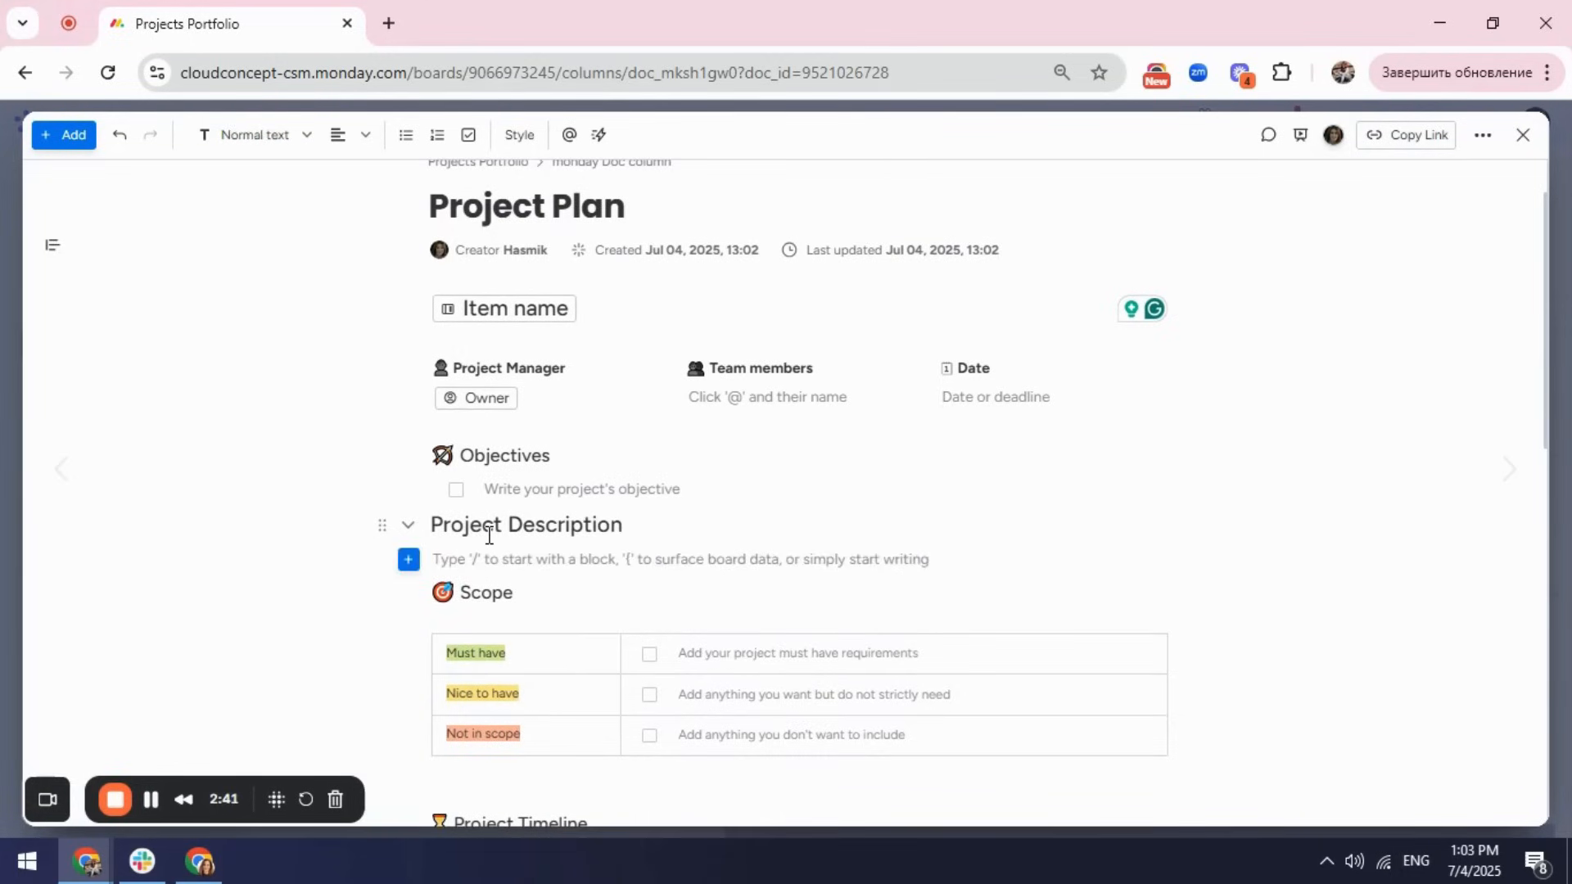
click(597, 135)
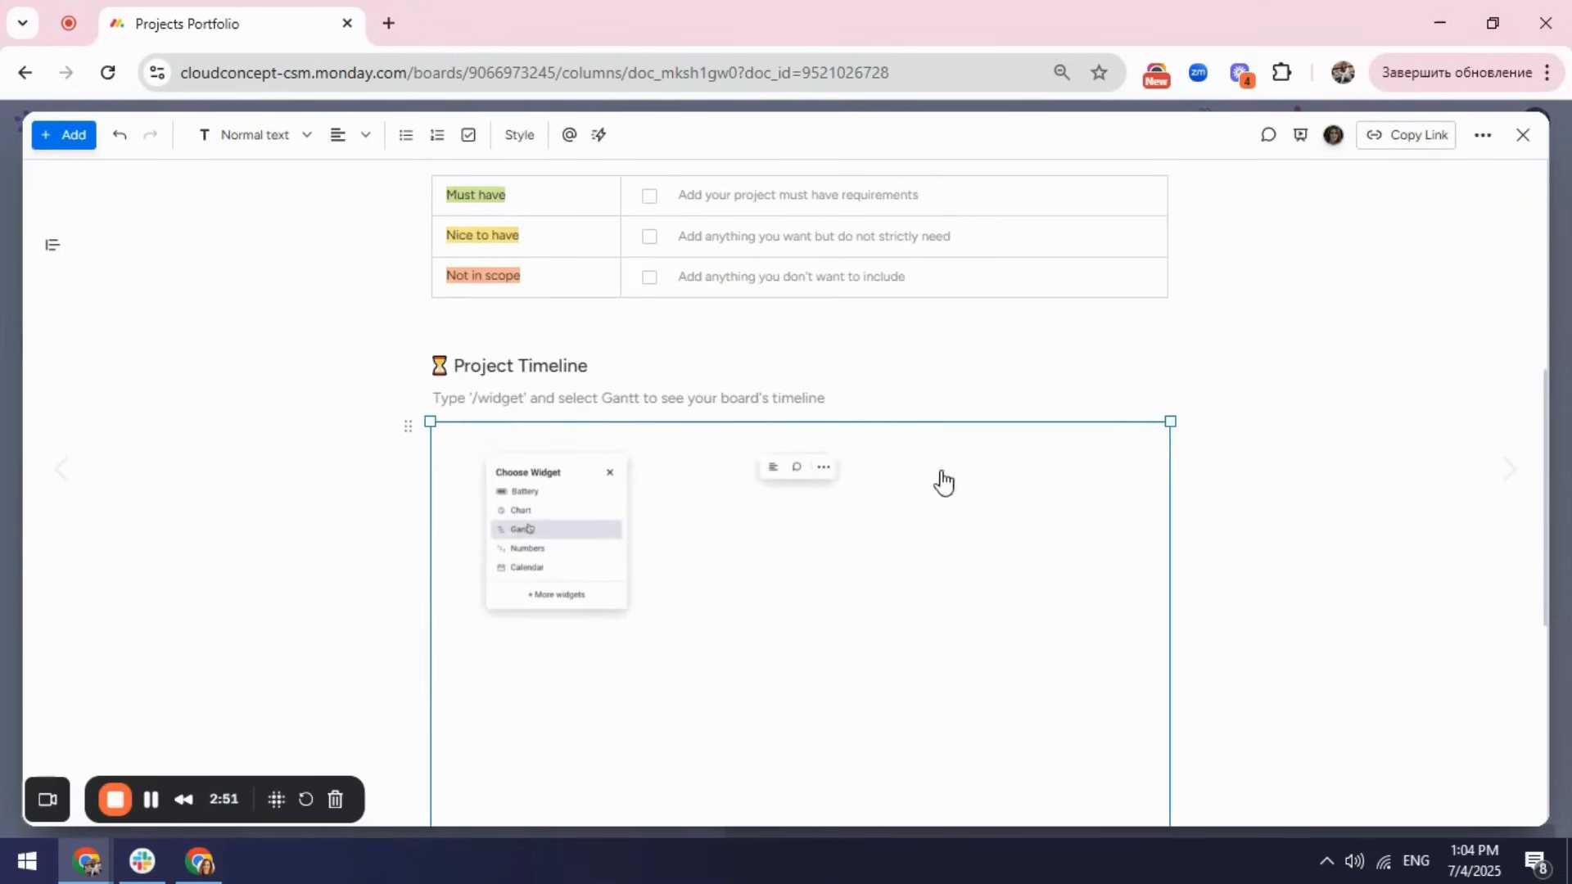
- Choose a Gantt timeline widget under Project Timeline and close the Choose boards picker
click(521, 529)
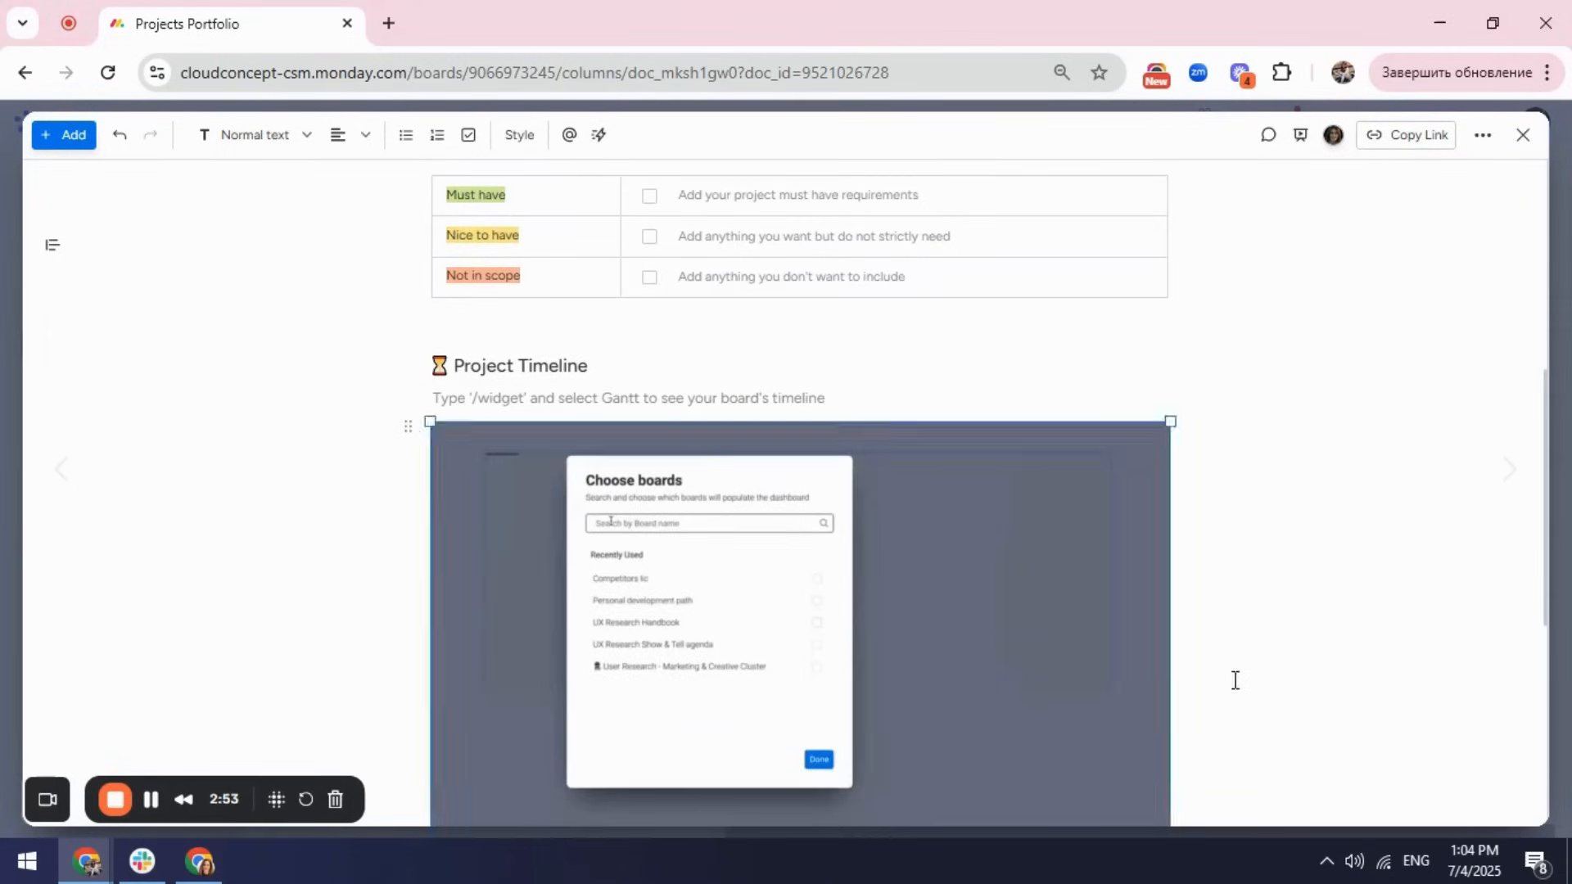
scroll(down, 3)
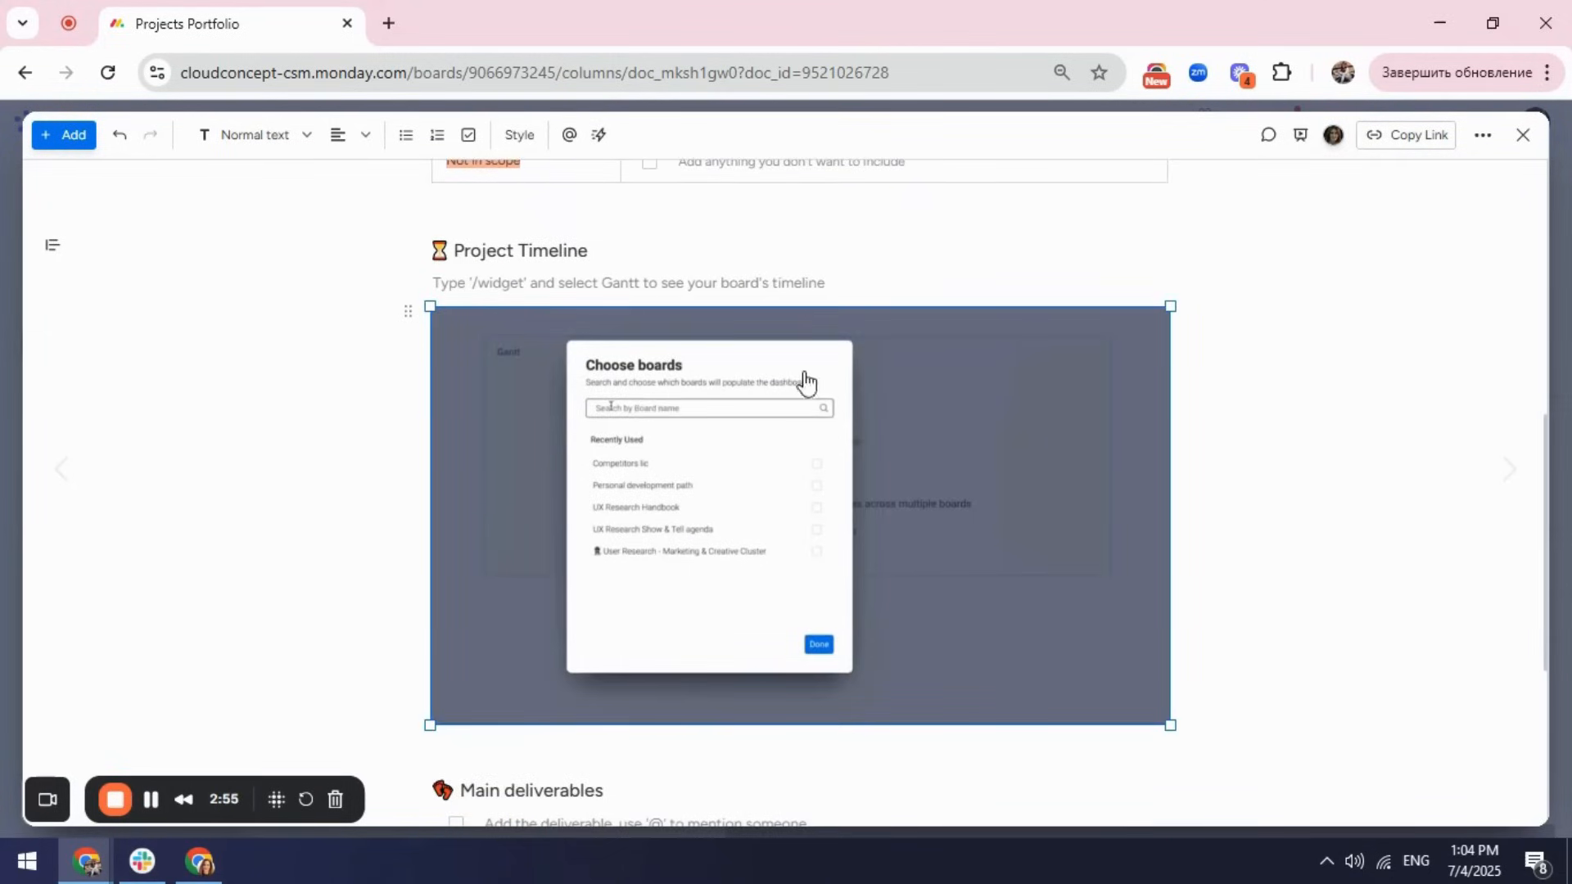
click(819, 646)
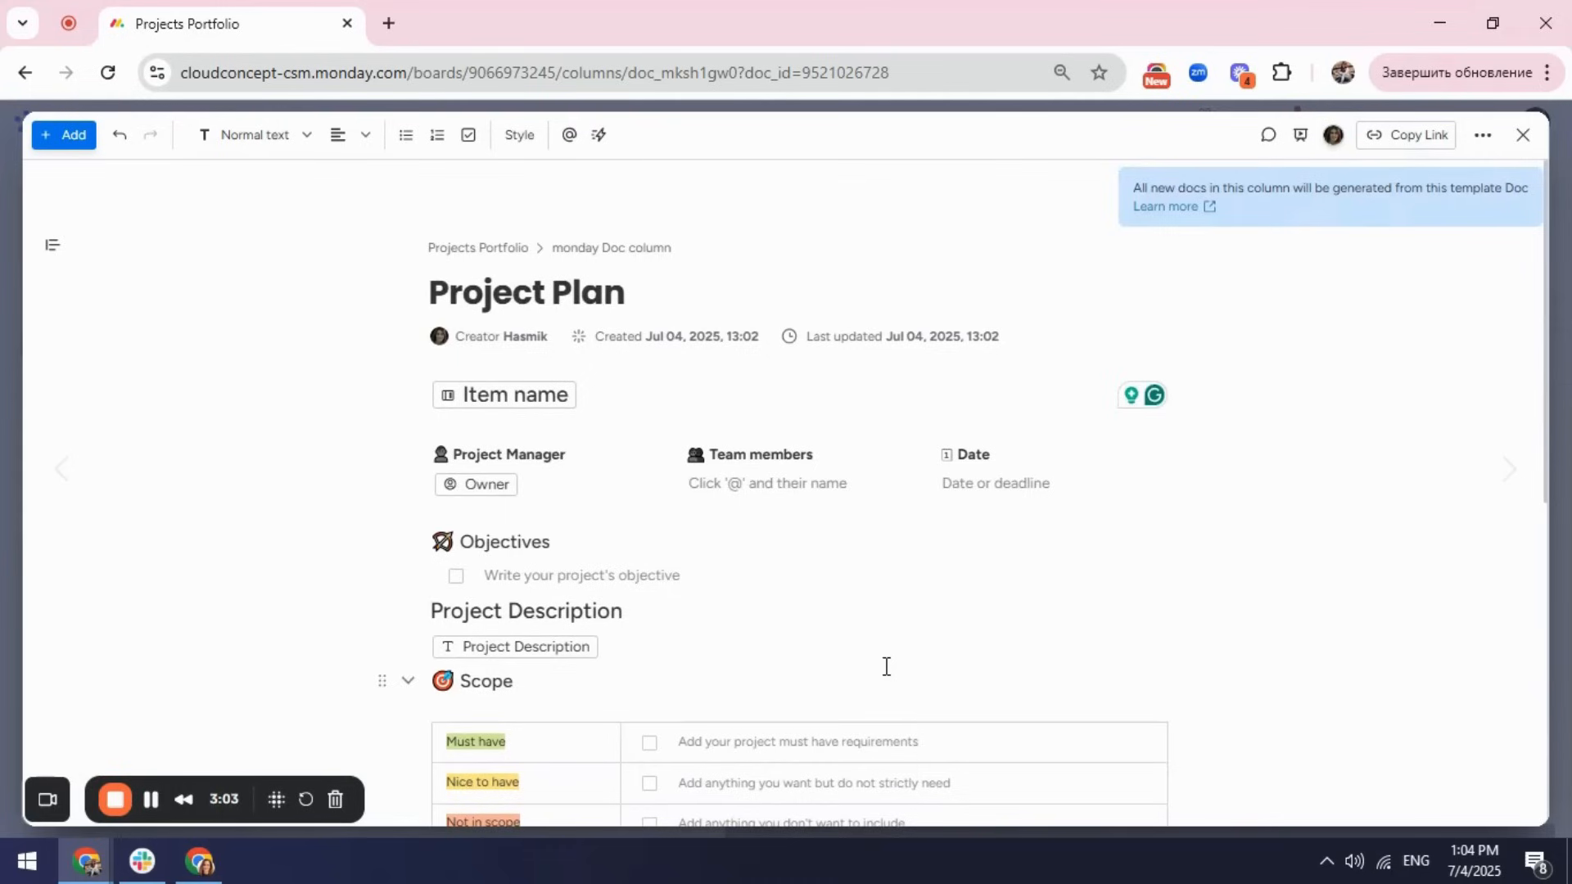
scroll(down, 3)
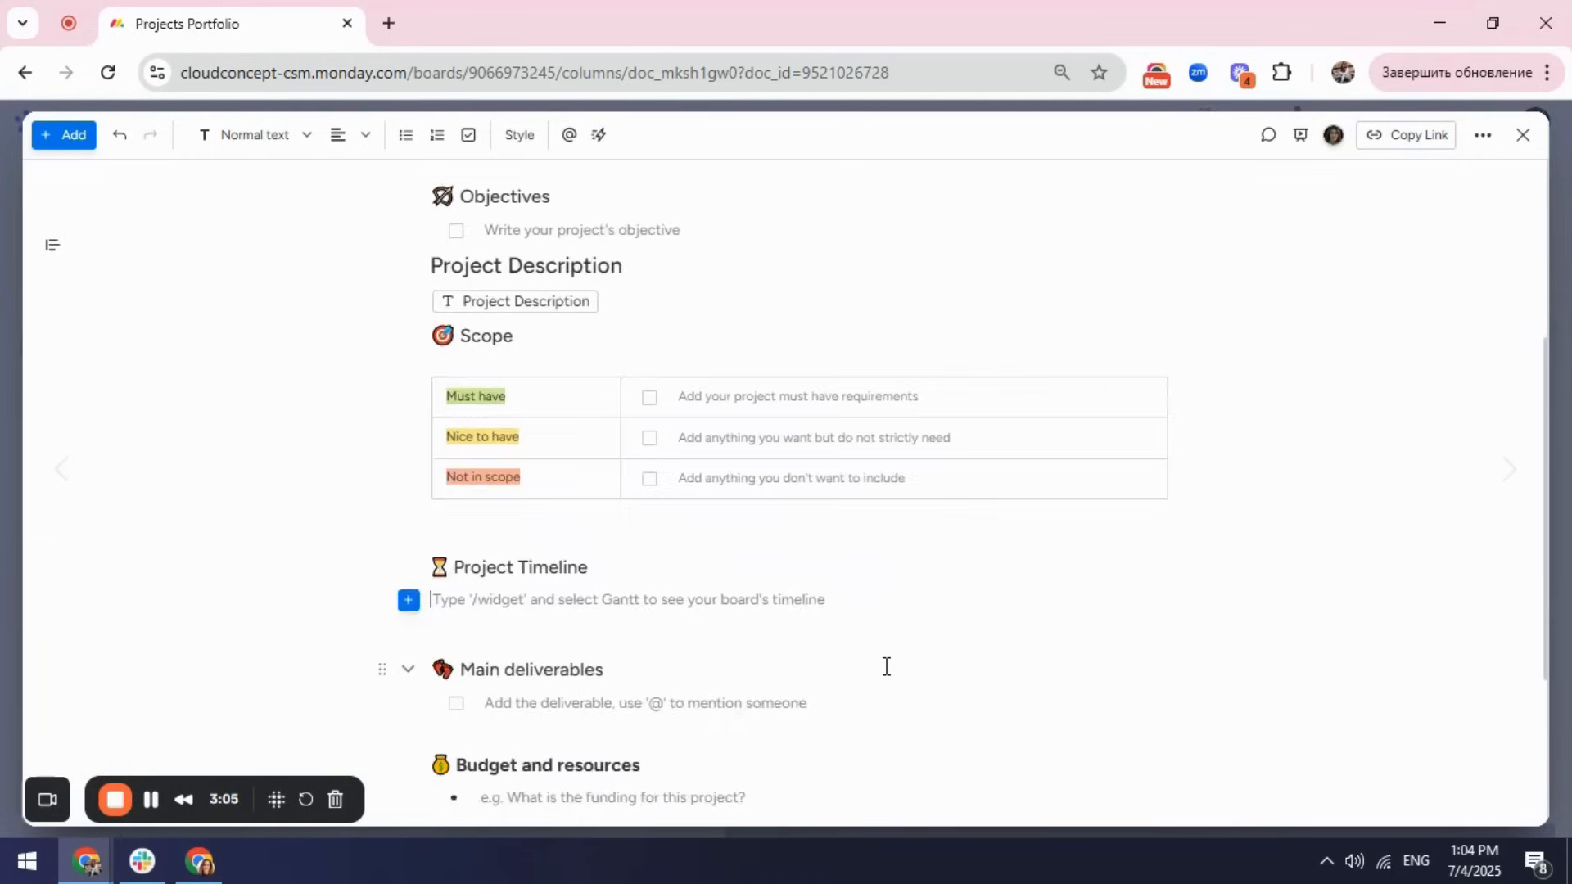
scroll(down, 3)
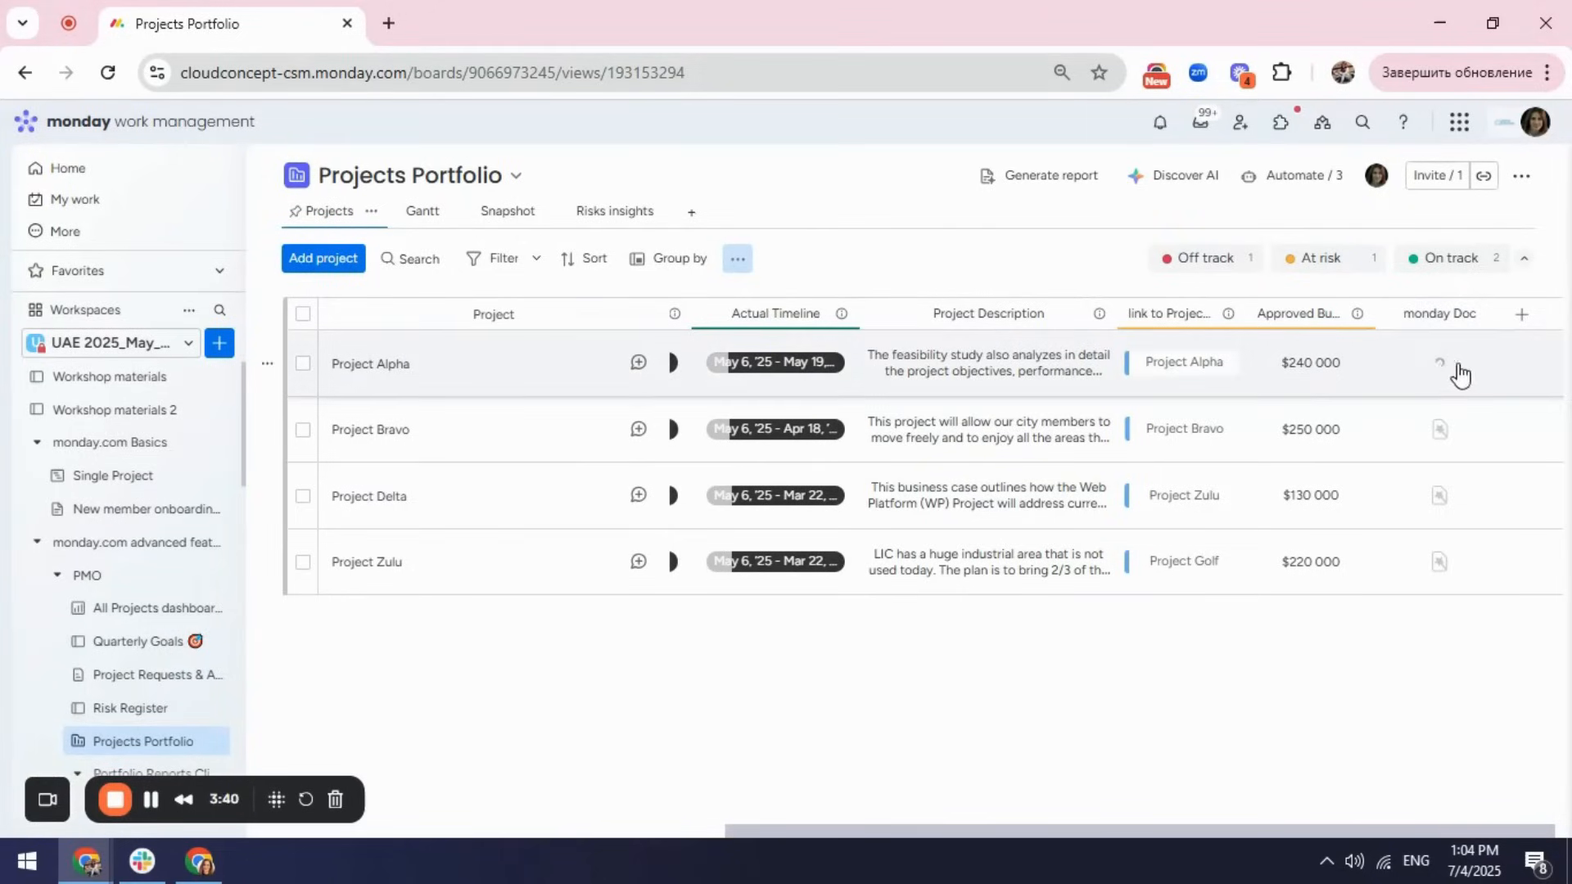
click(1440, 364)
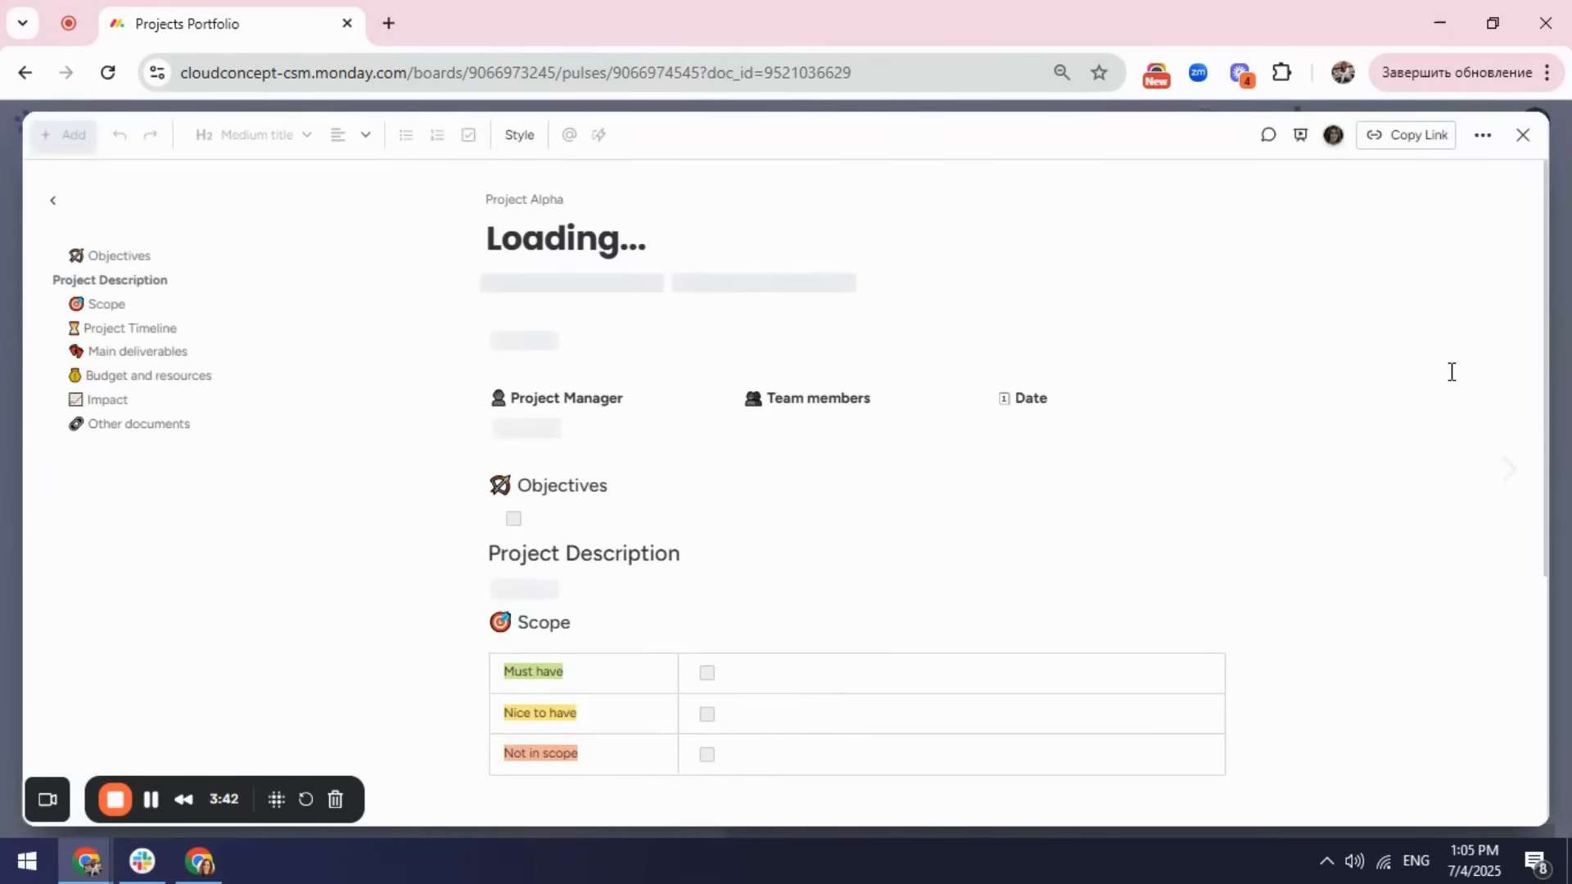
click(1523, 136)
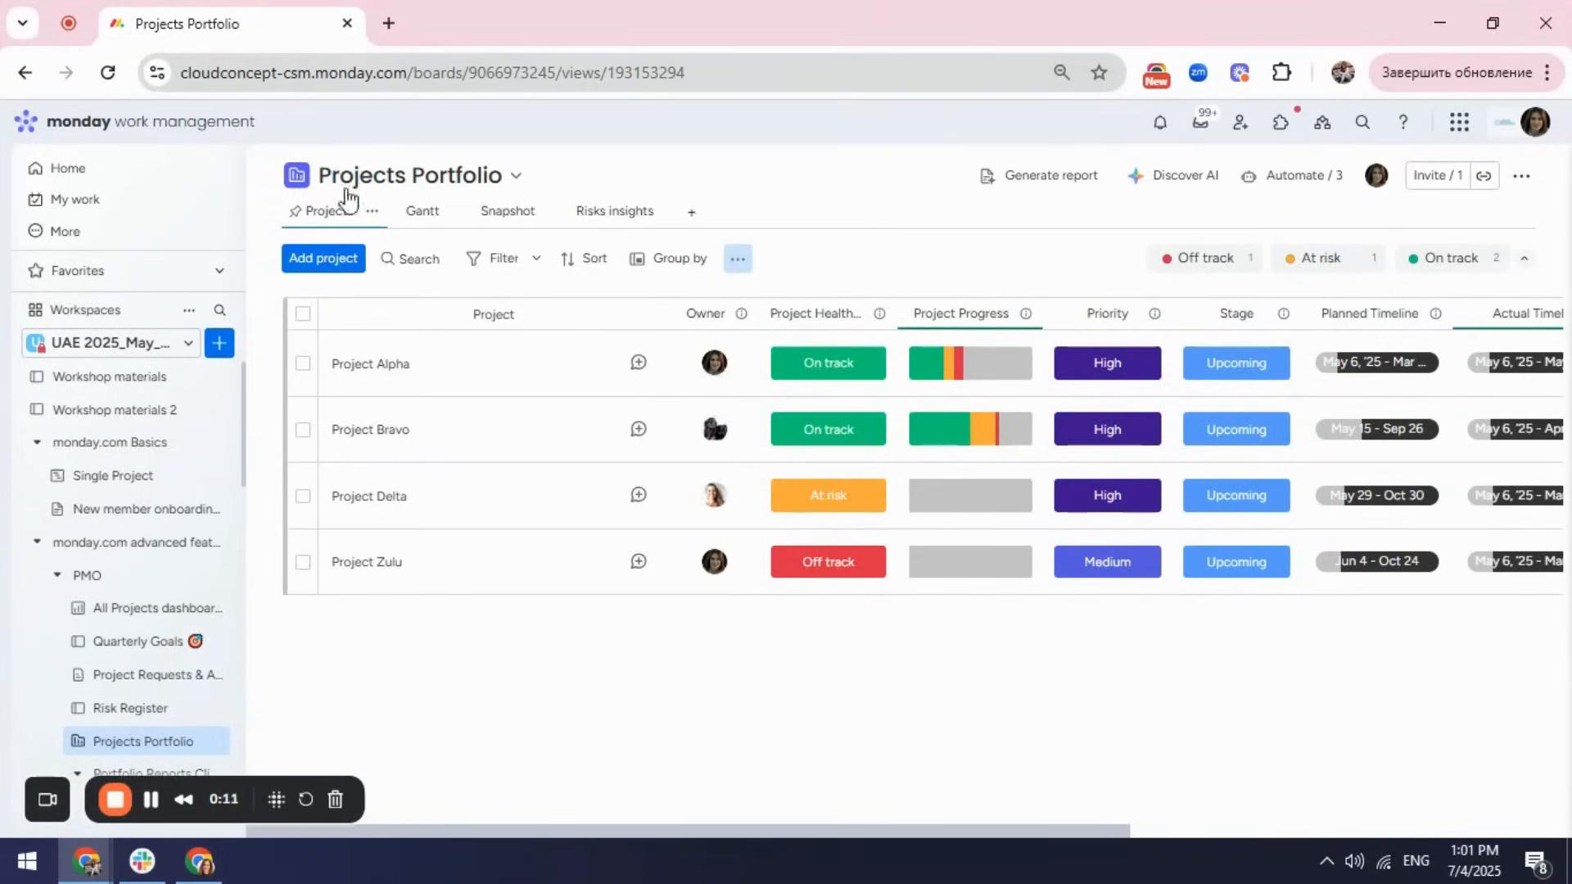
mouse_move(584, 523)
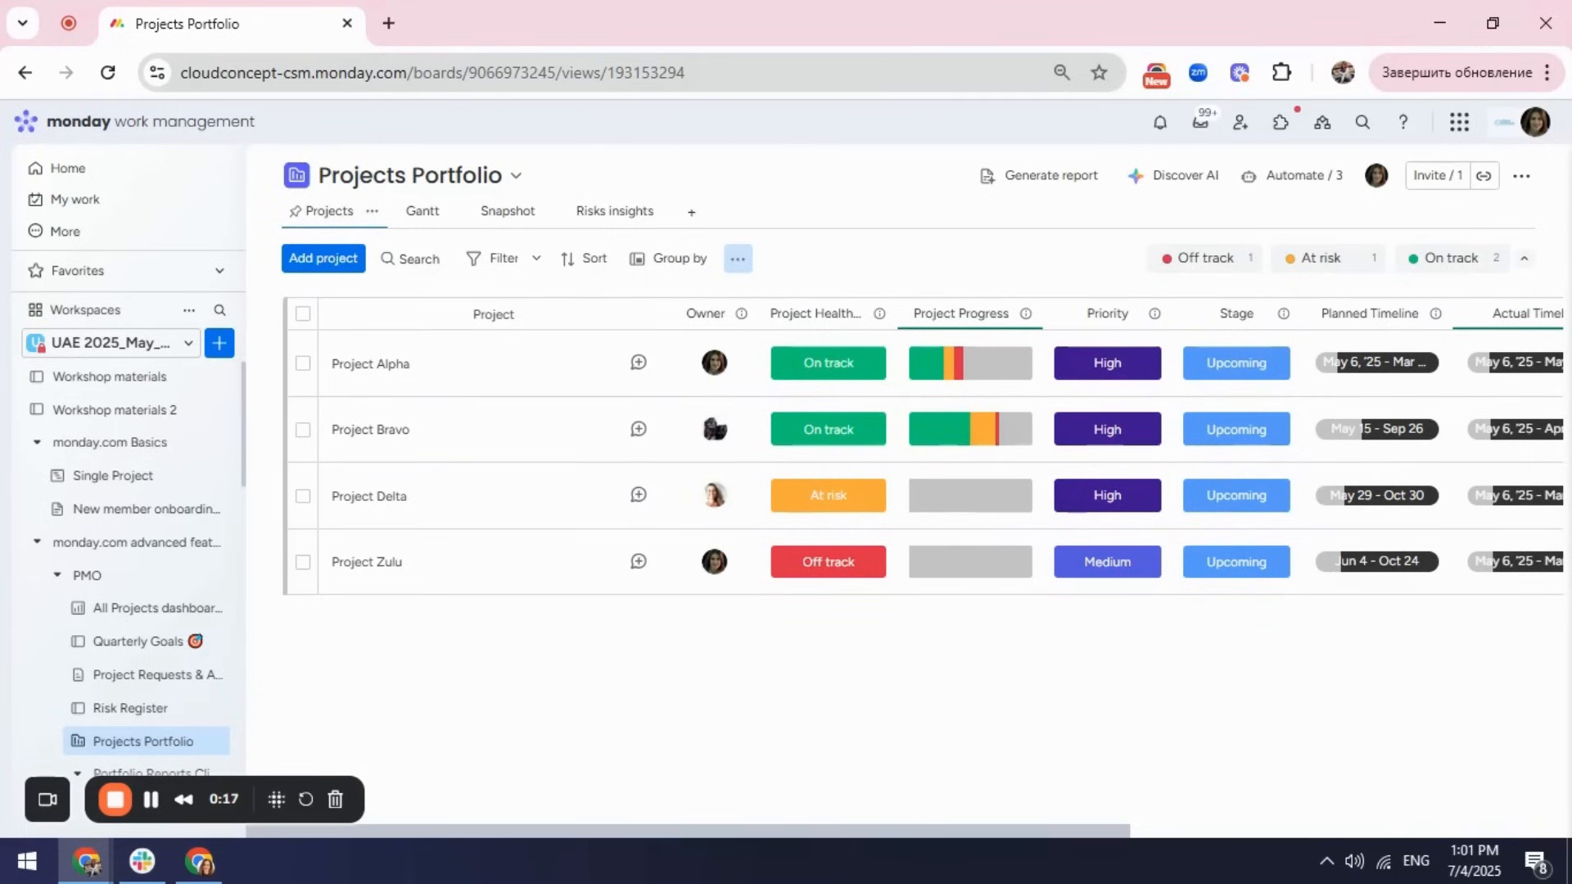
- Scroll to the end of the board's columns and start adding a new column
scroll(right, 3)
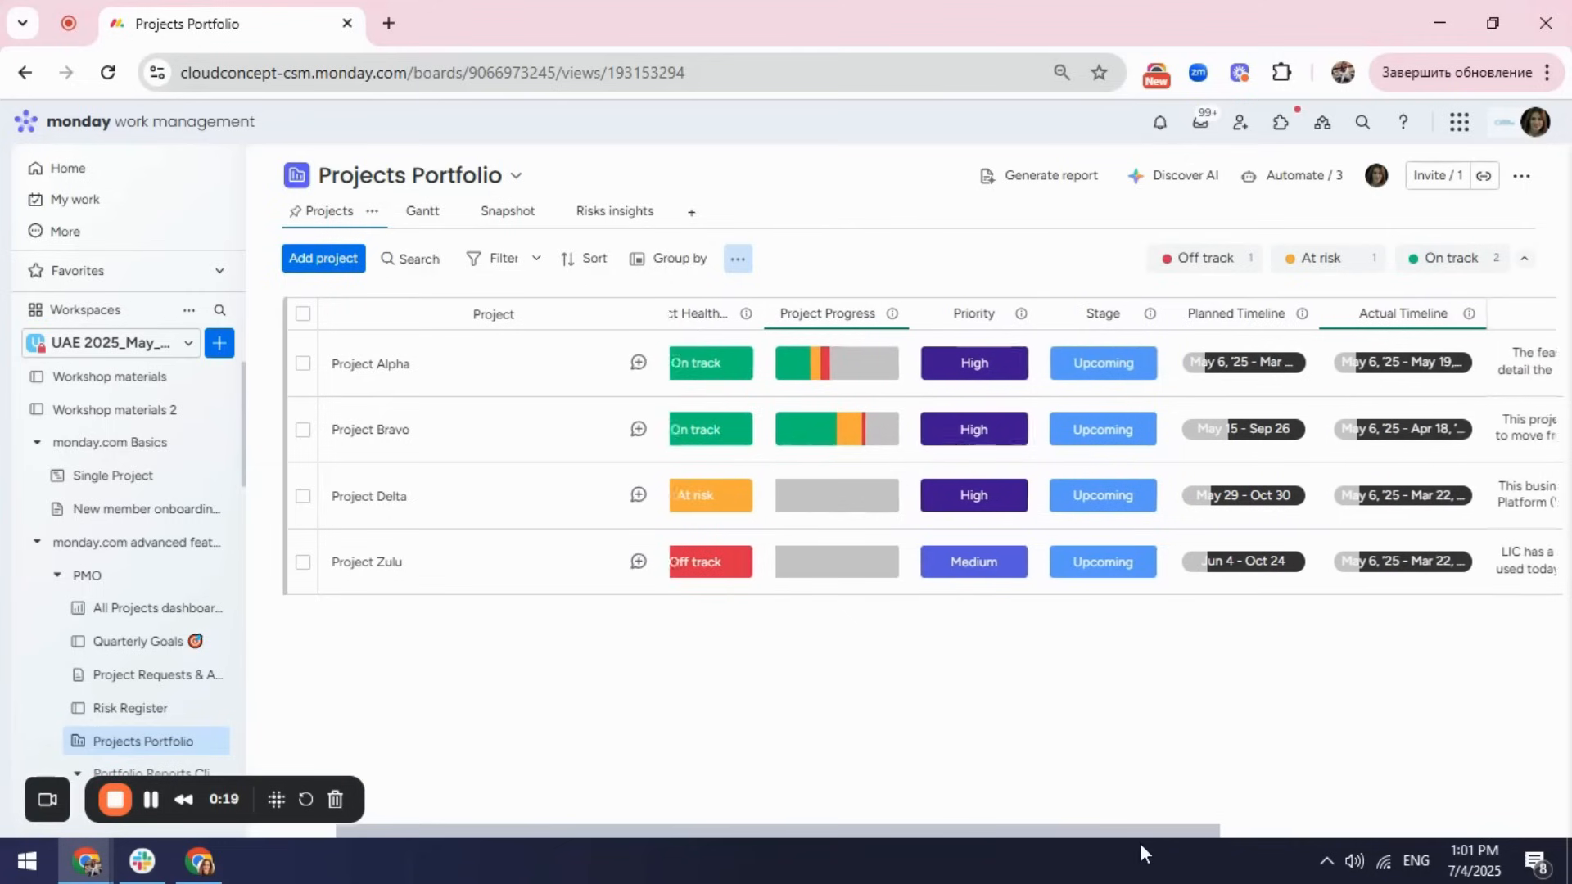
scroll(right, 3)
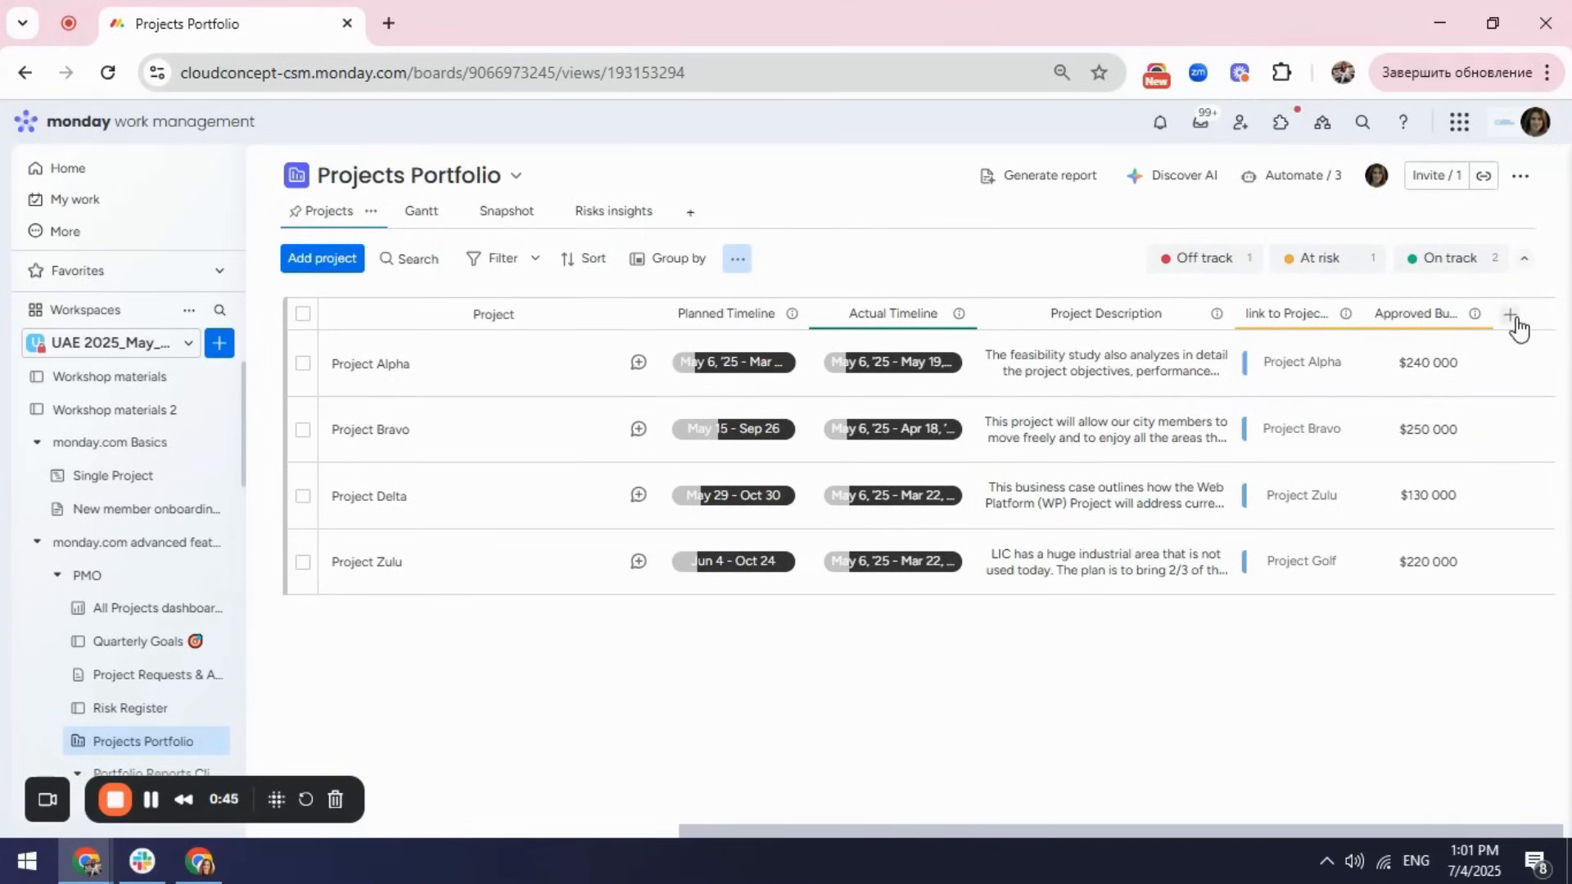
click(1513, 314)
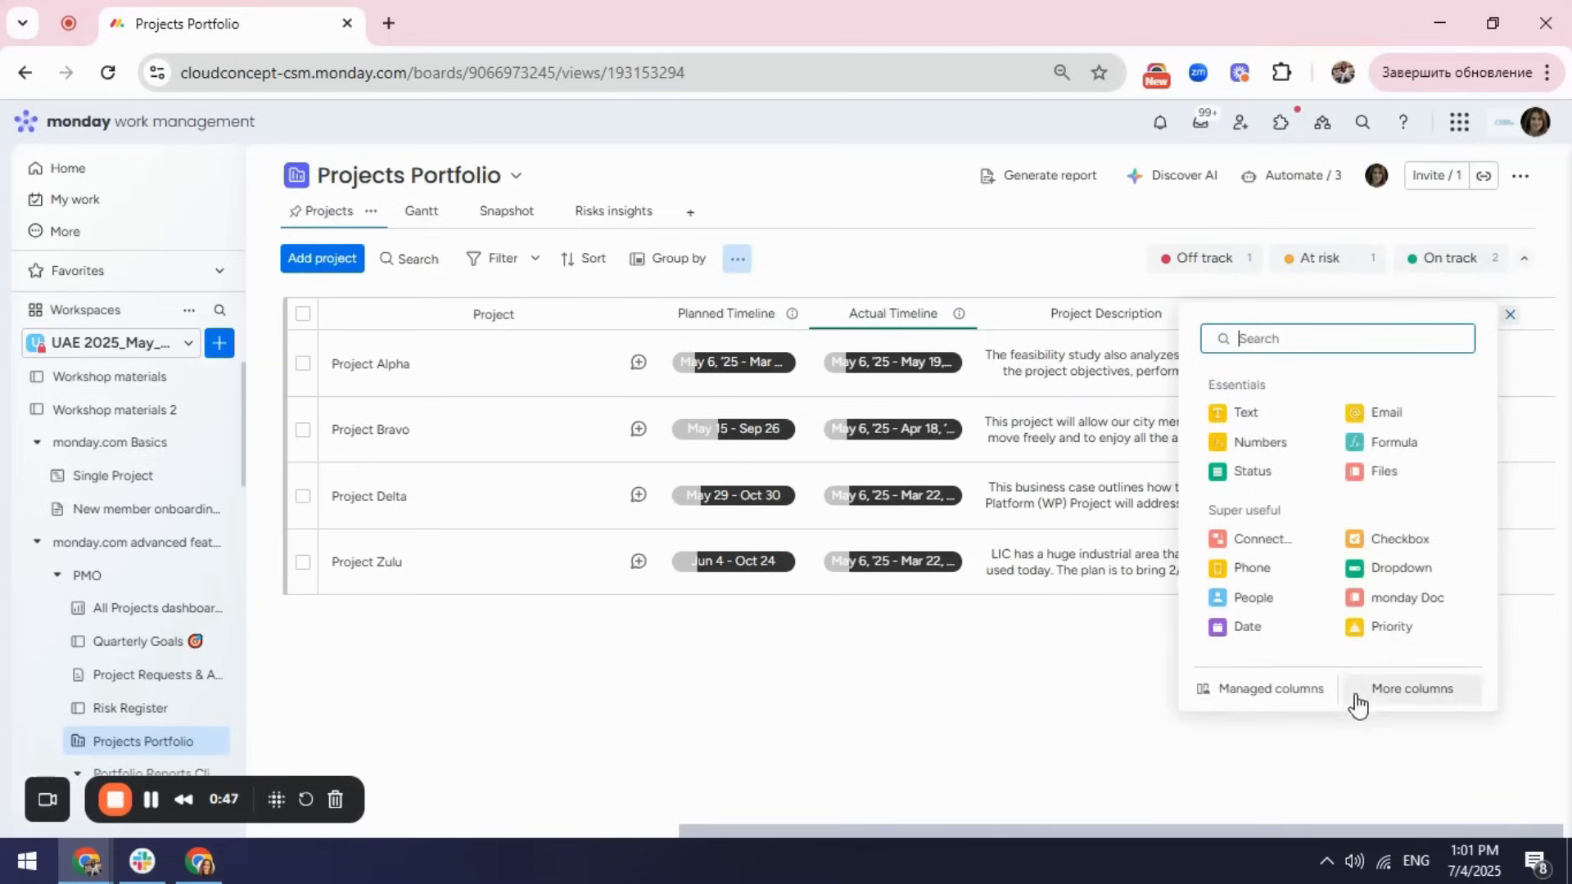